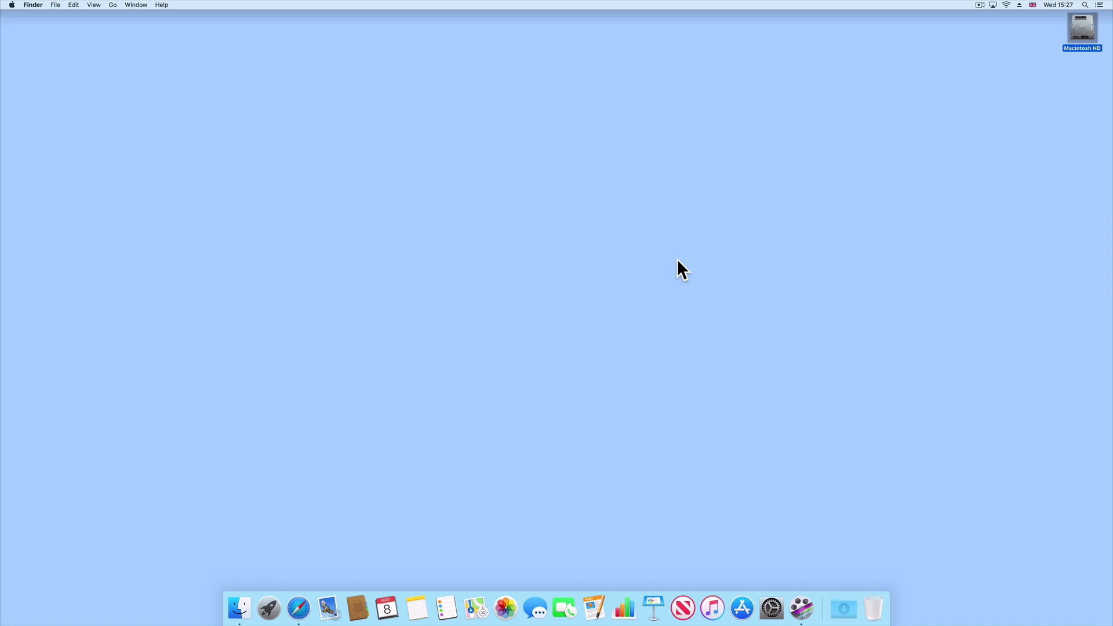
pyautogui.moveTo(521, 297)
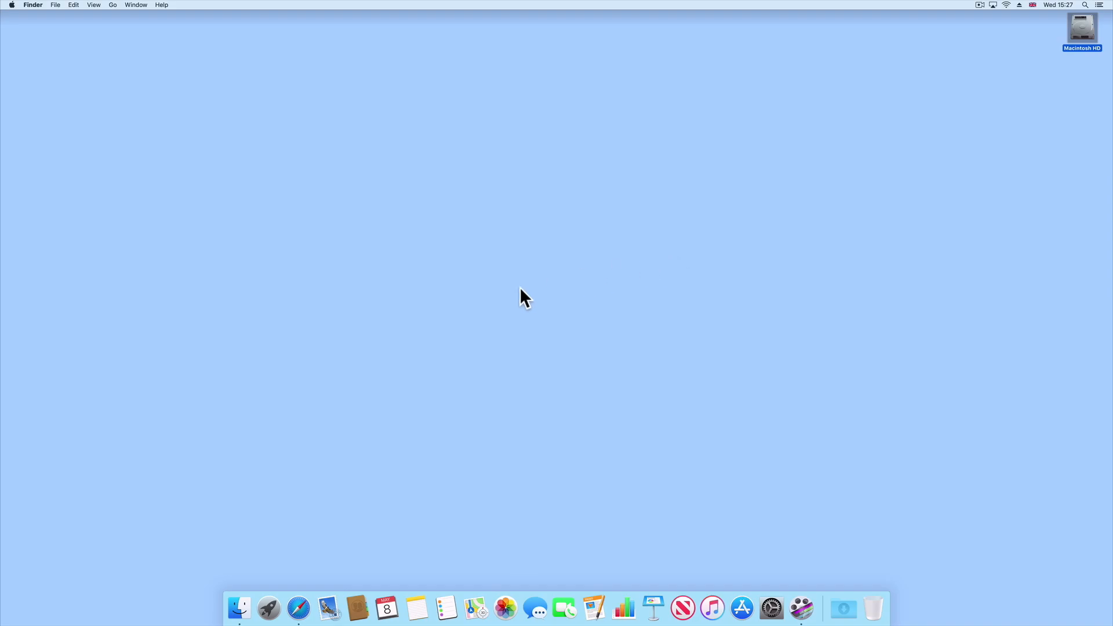
# Sign in to the DS413 DiskStation from Safari with the admin credentials
pyautogui.click(297, 609)
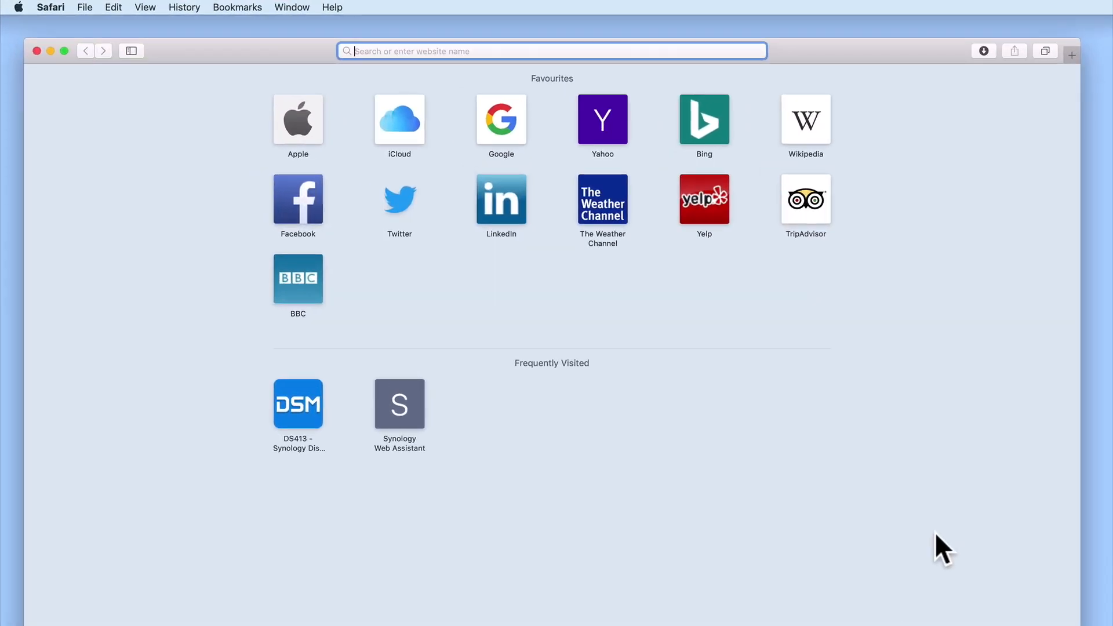
pyautogui.click(399, 406)
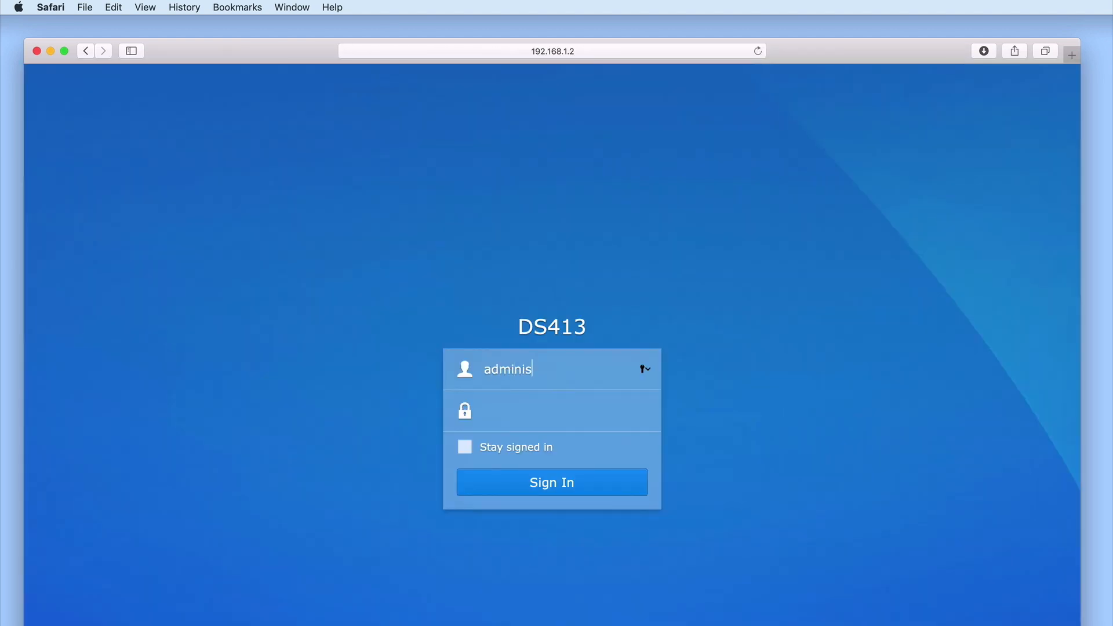
pyautogui.click(552, 483)
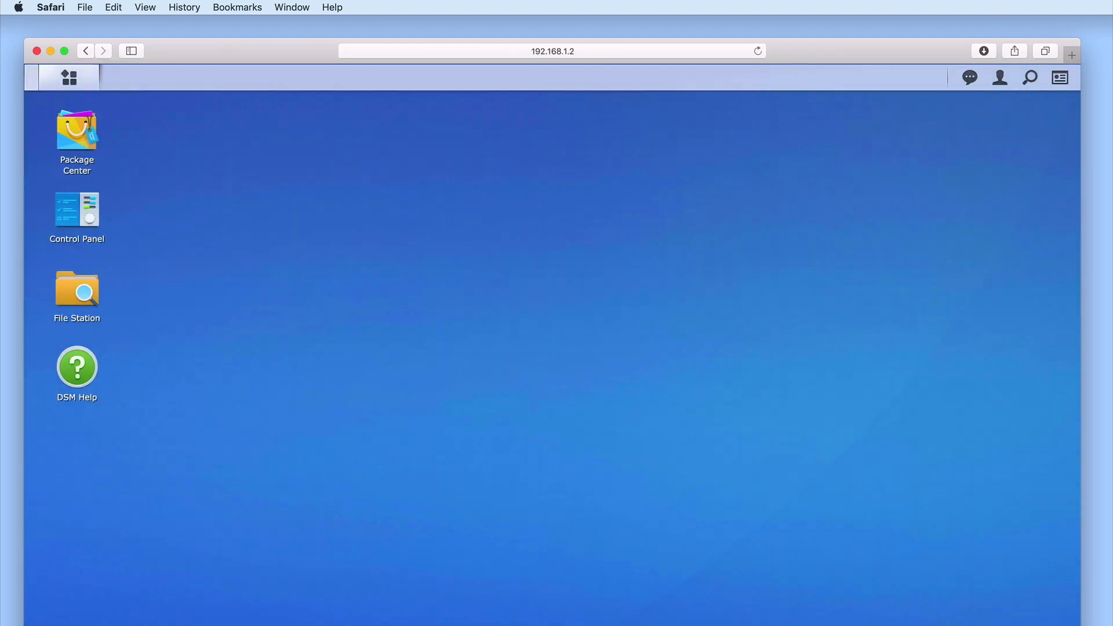
pyautogui.moveTo(283, 354)
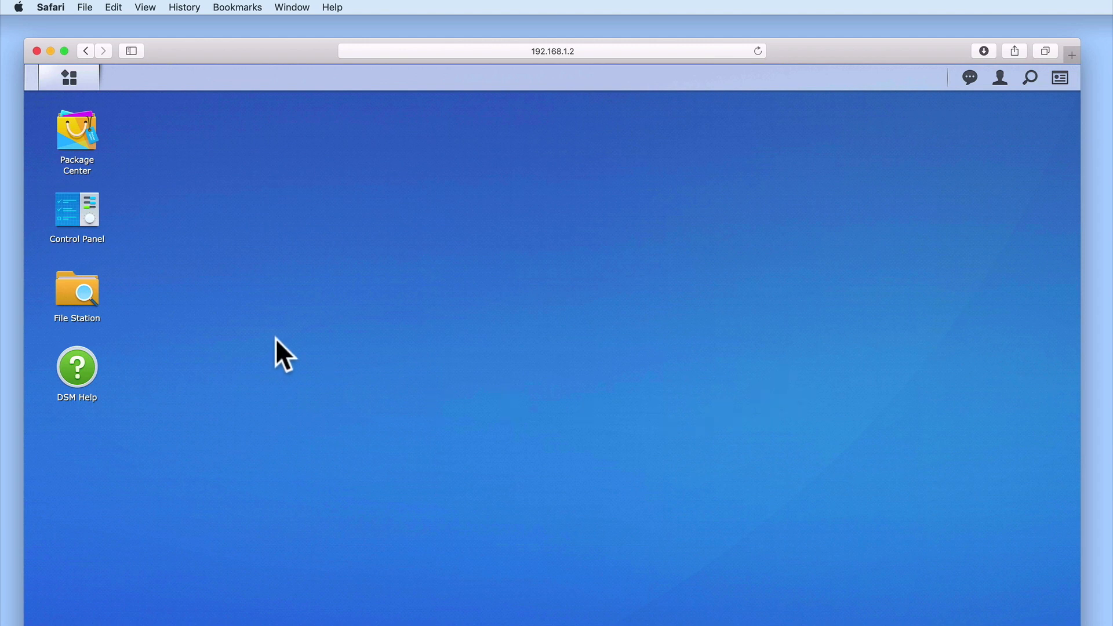
pyautogui.moveTo(76, 214)
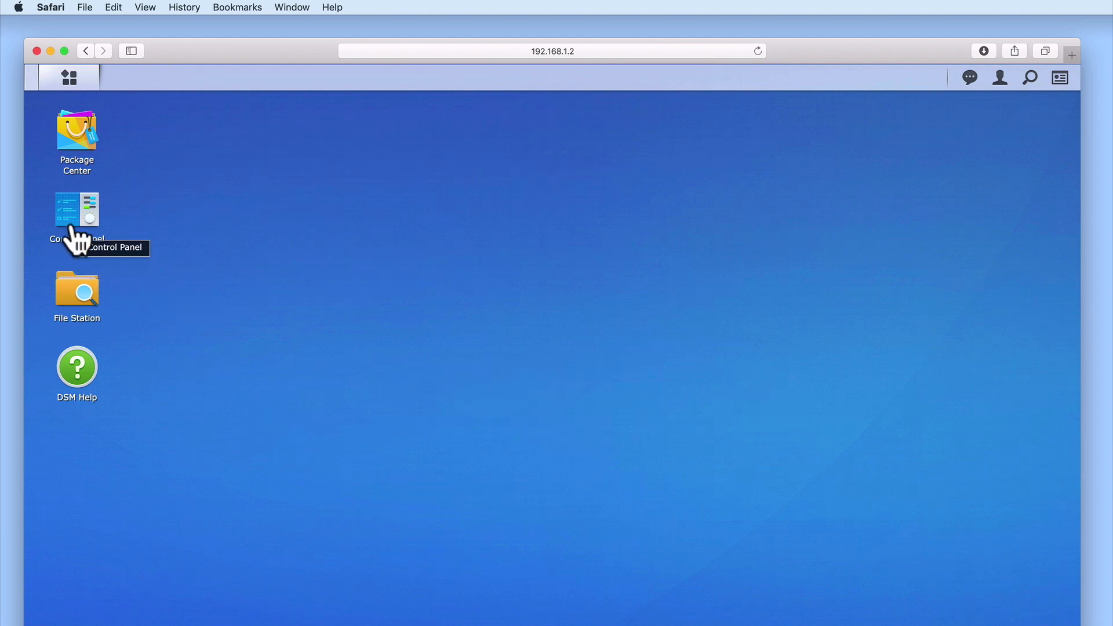
# Reach the Advanced per-event list in Control Panel > Notification after reviewing the SMS and Push Service settings
pyautogui.doubleClick(77, 208)
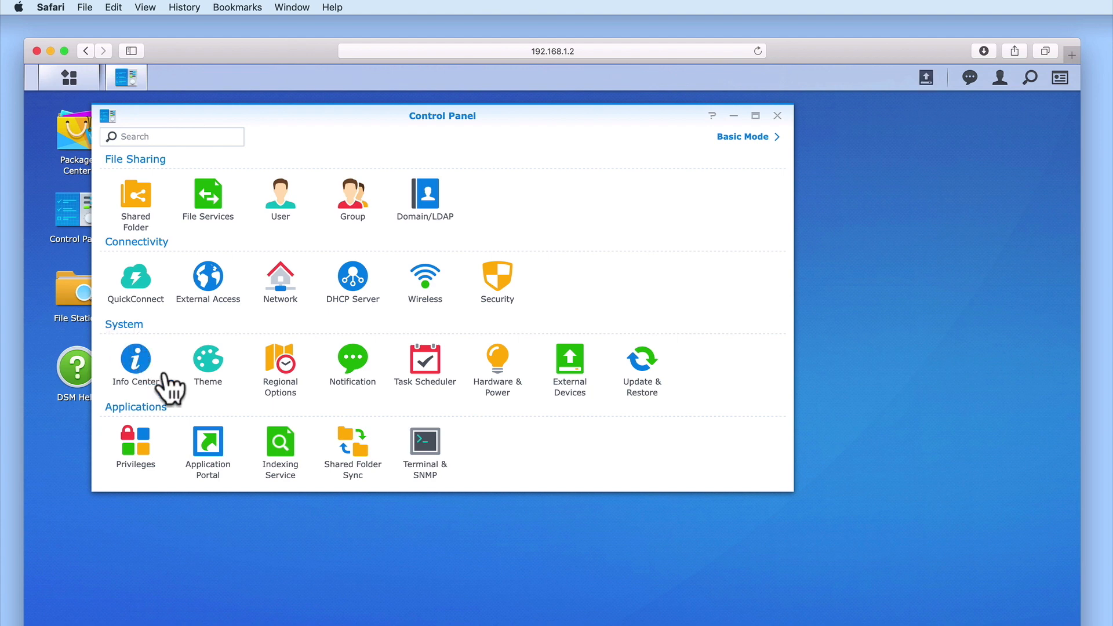
pyautogui.moveTo(360, 402)
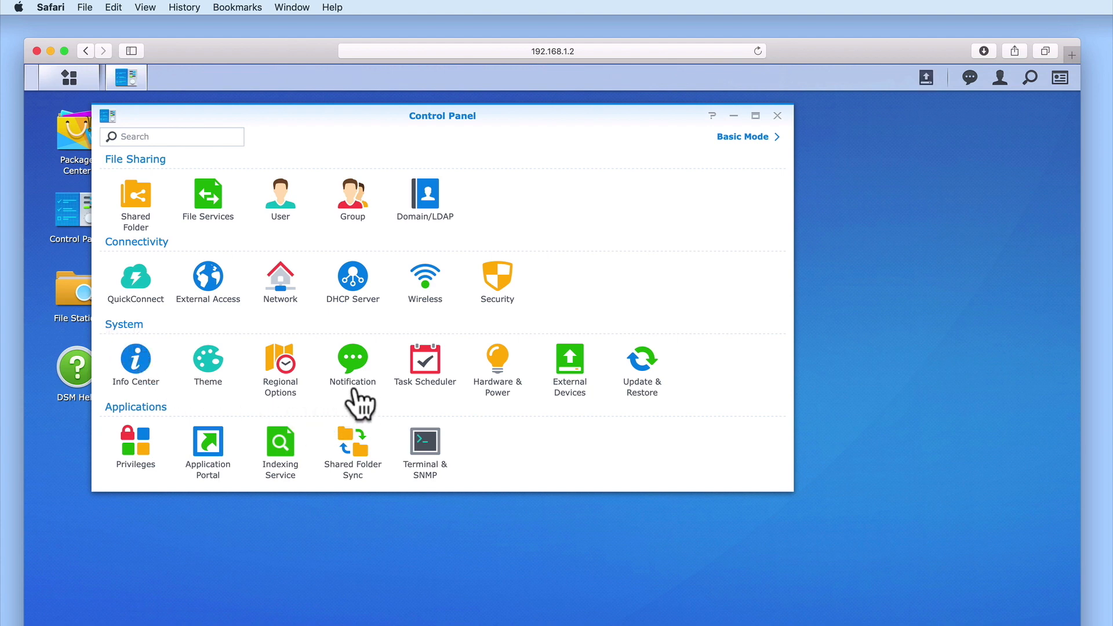
pyautogui.click(351, 358)
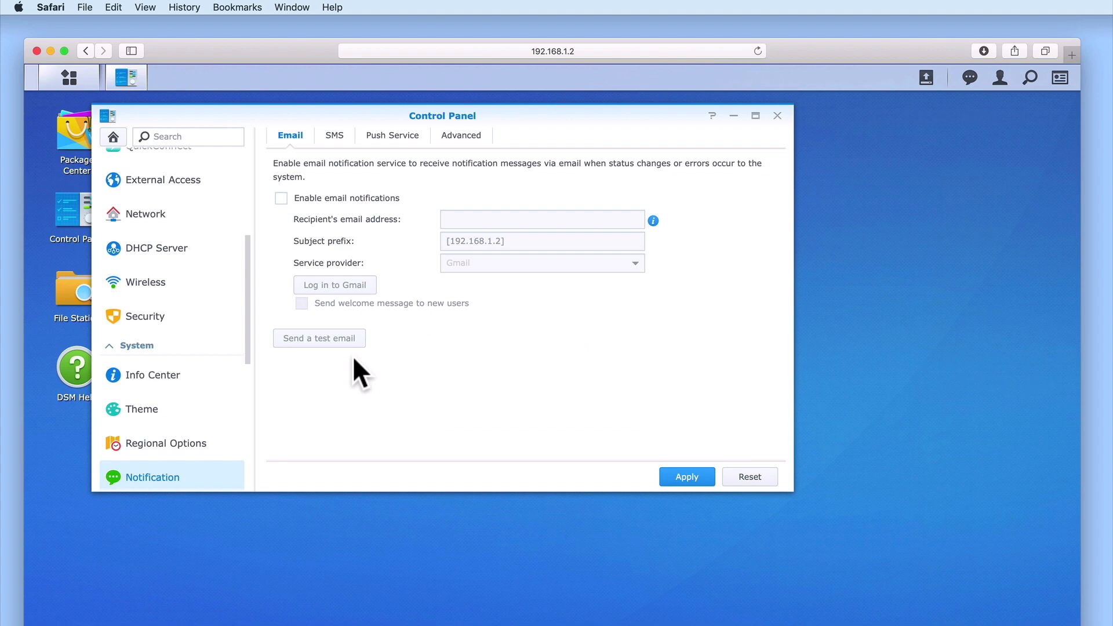
pyautogui.moveTo(285, 153)
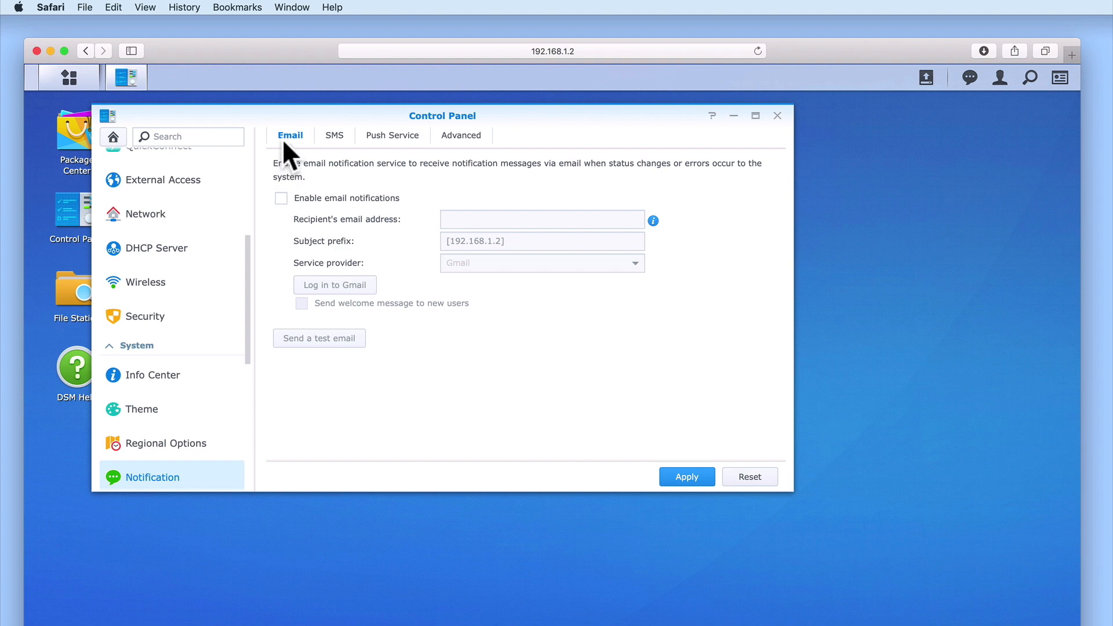
pyautogui.moveTo(334, 146)
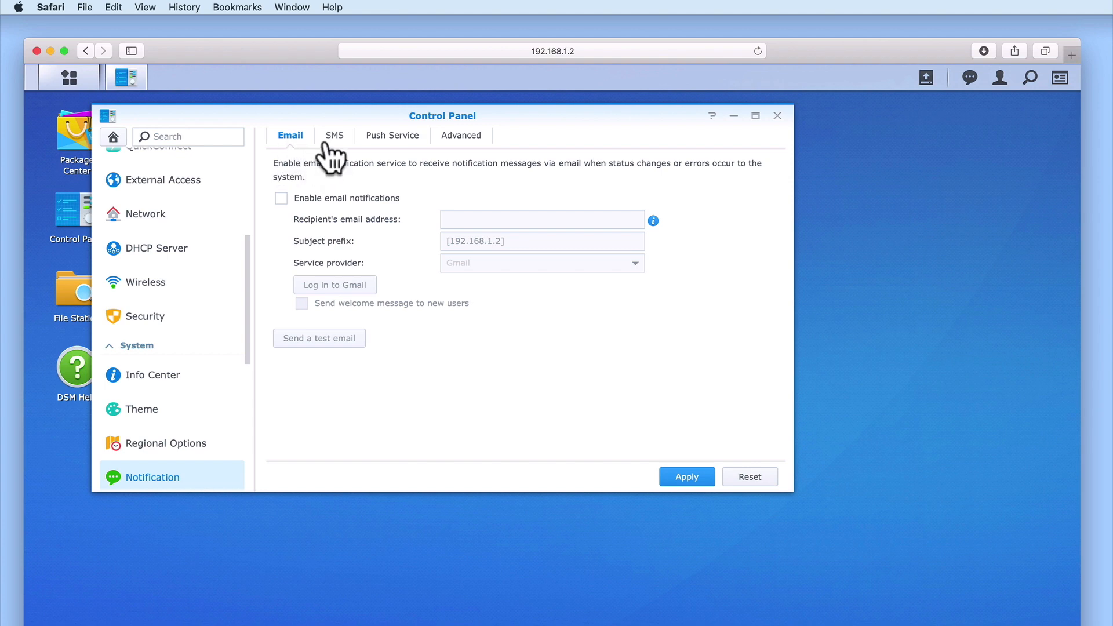
pyautogui.click(333, 135)
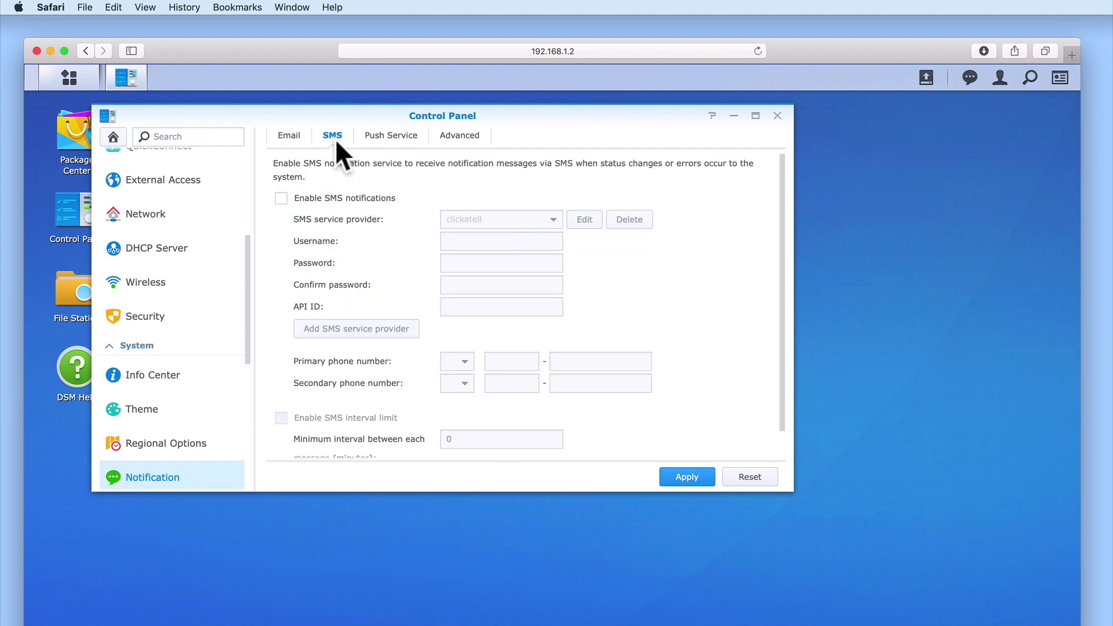
pyautogui.moveTo(375, 192)
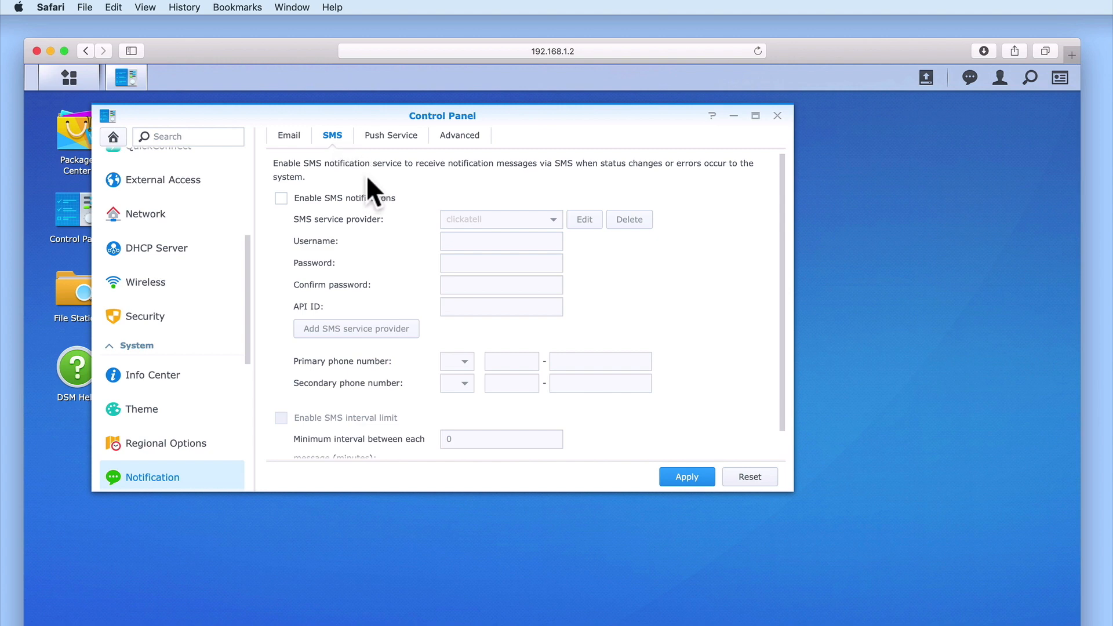
pyautogui.click(391, 134)
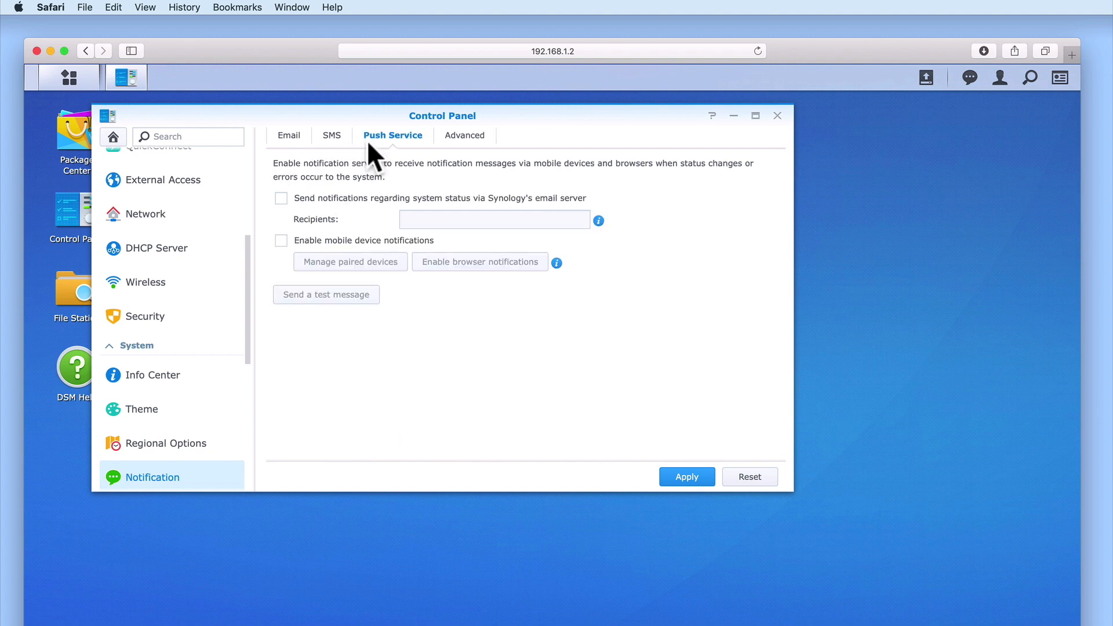
pyautogui.moveTo(418, 158)
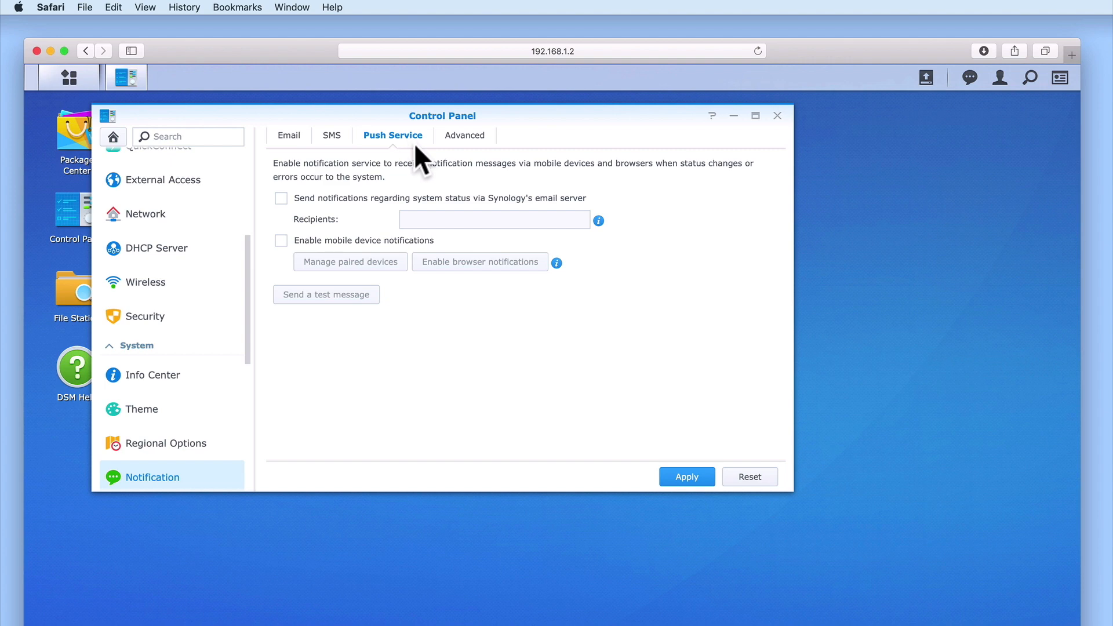
pyautogui.moveTo(424, 181)
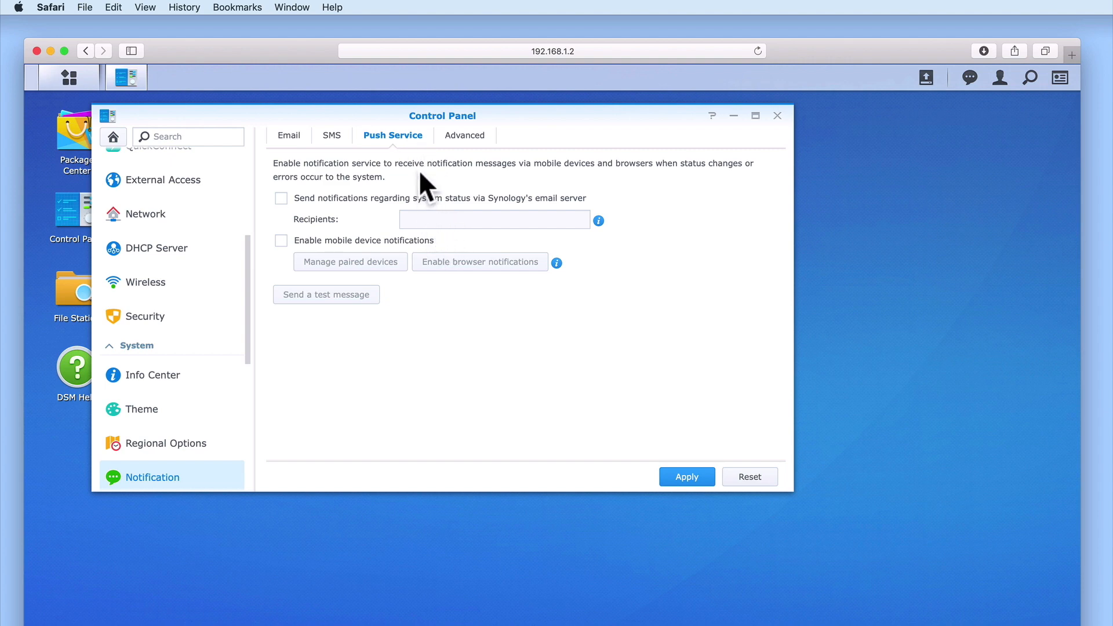
pyautogui.moveTo(458, 157)
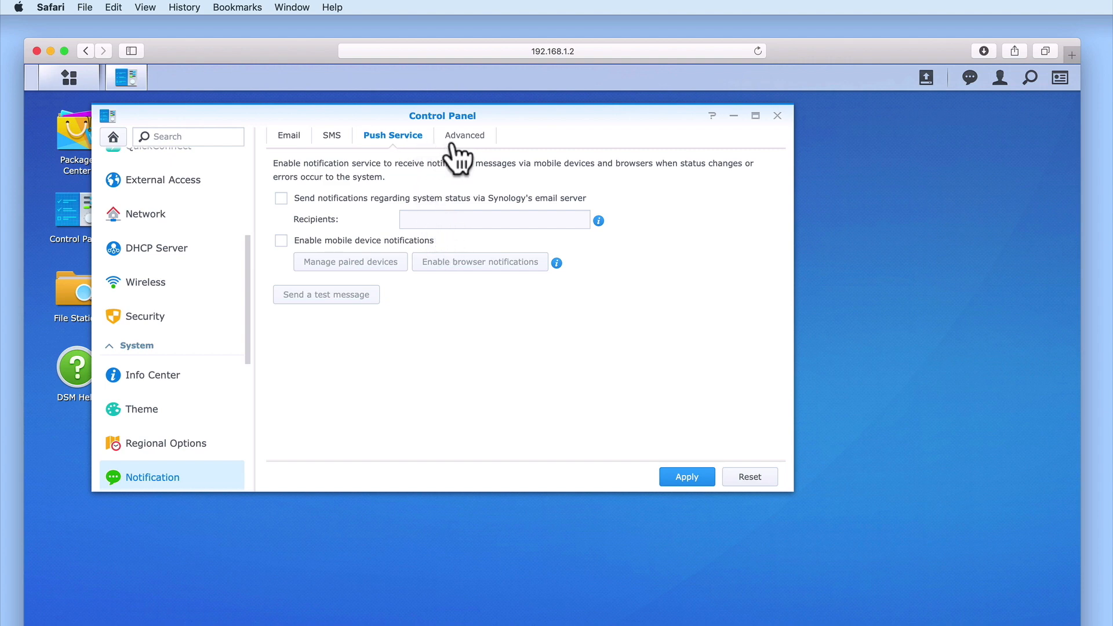
pyautogui.click(464, 134)
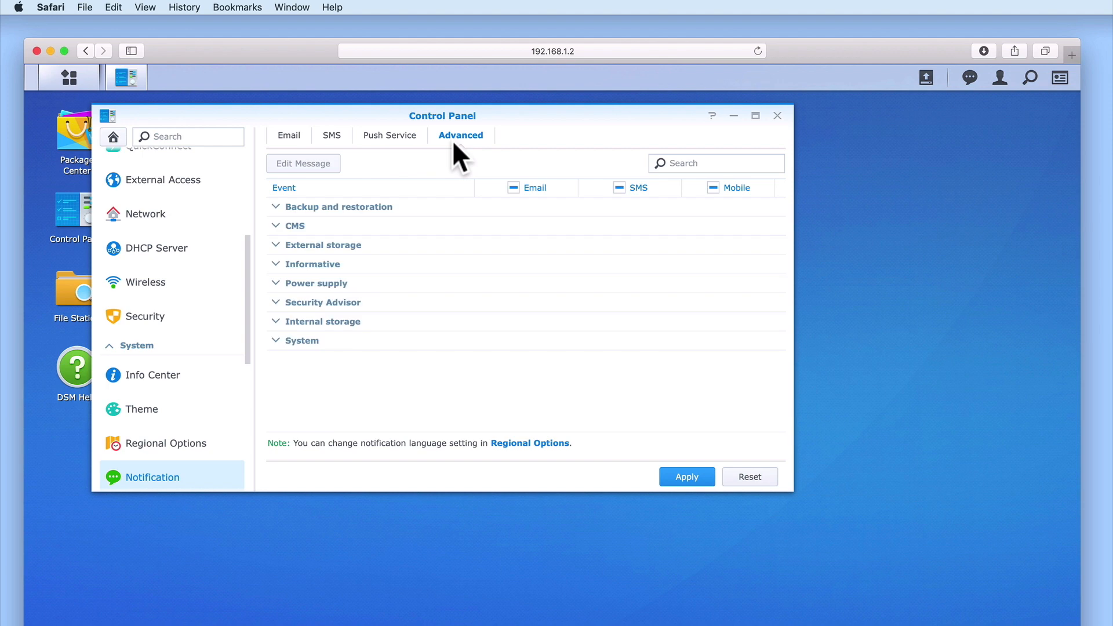
pyautogui.moveTo(480, 157)
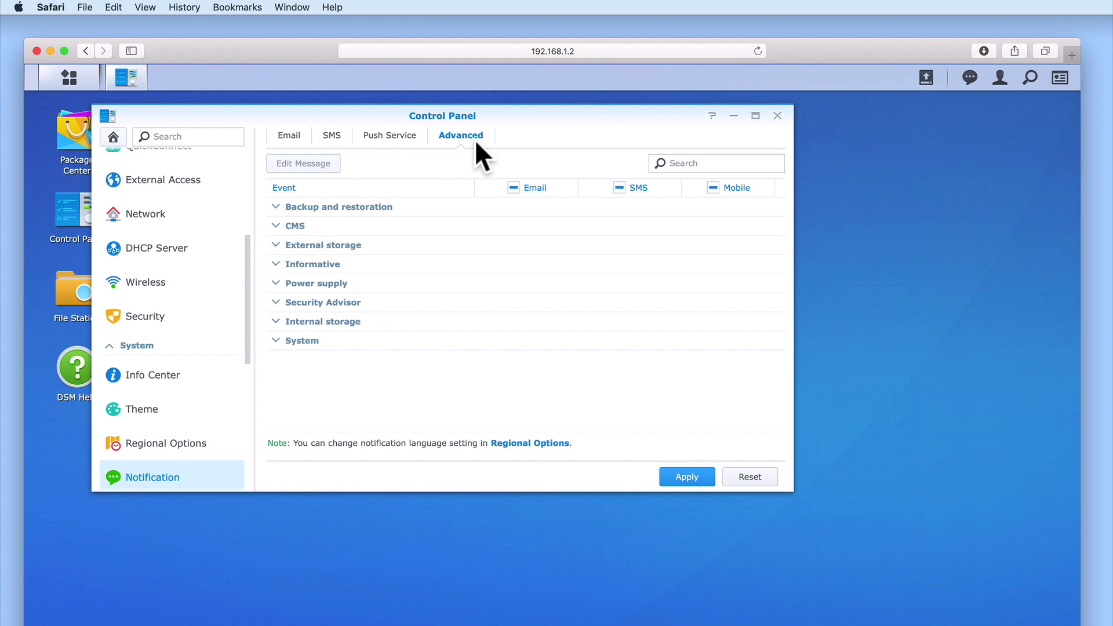
pyautogui.click(289, 134)
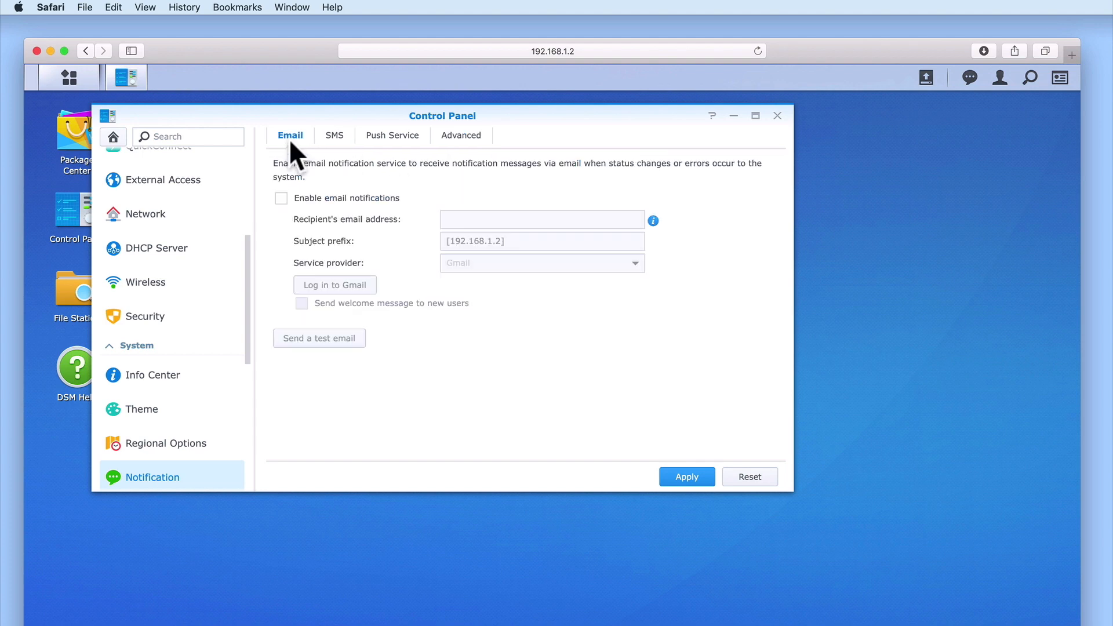
pyautogui.moveTo(338, 217)
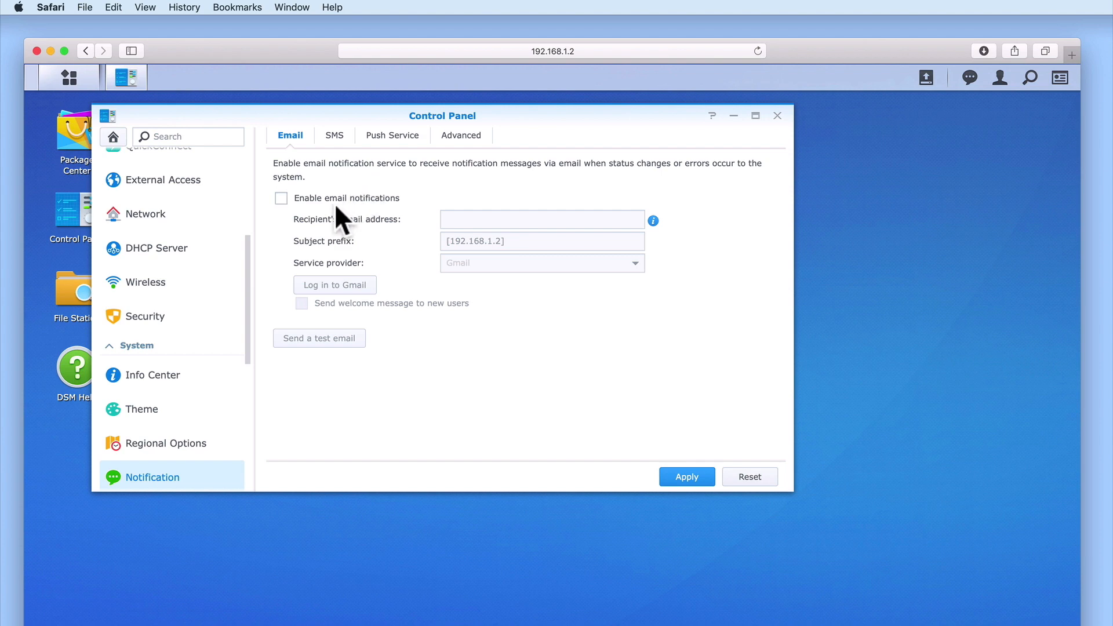
pyautogui.click(280, 199)
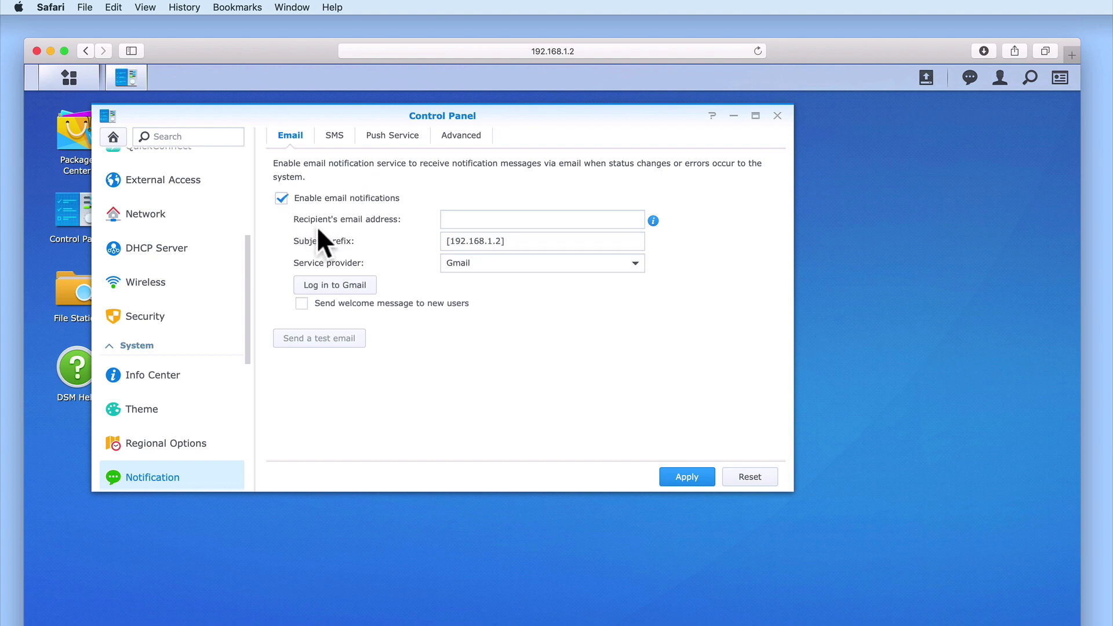
pyautogui.click(542, 219)
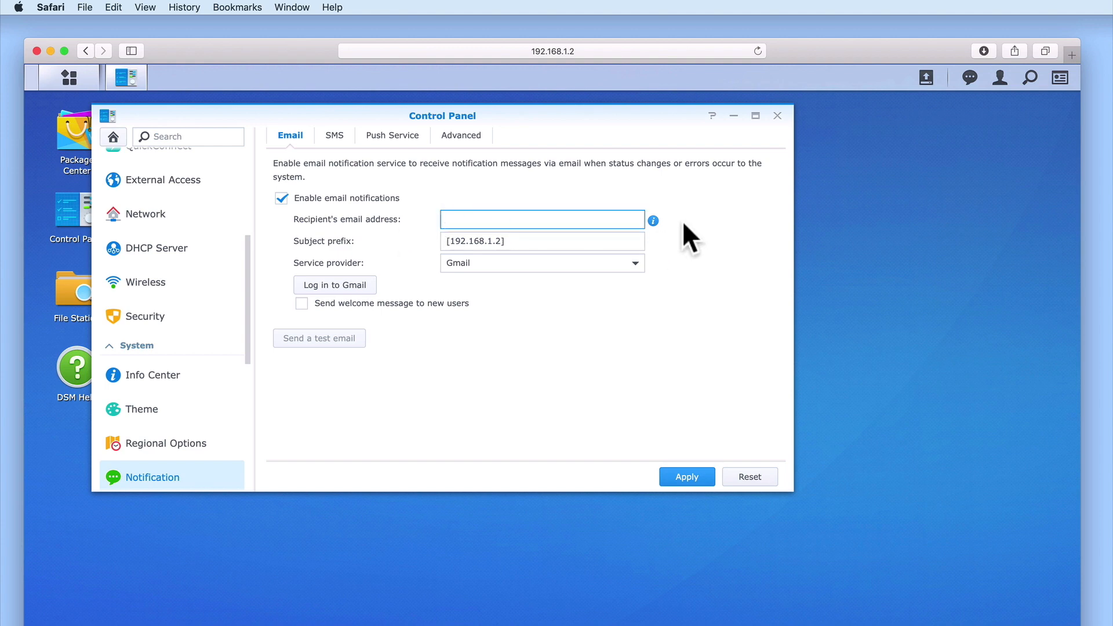
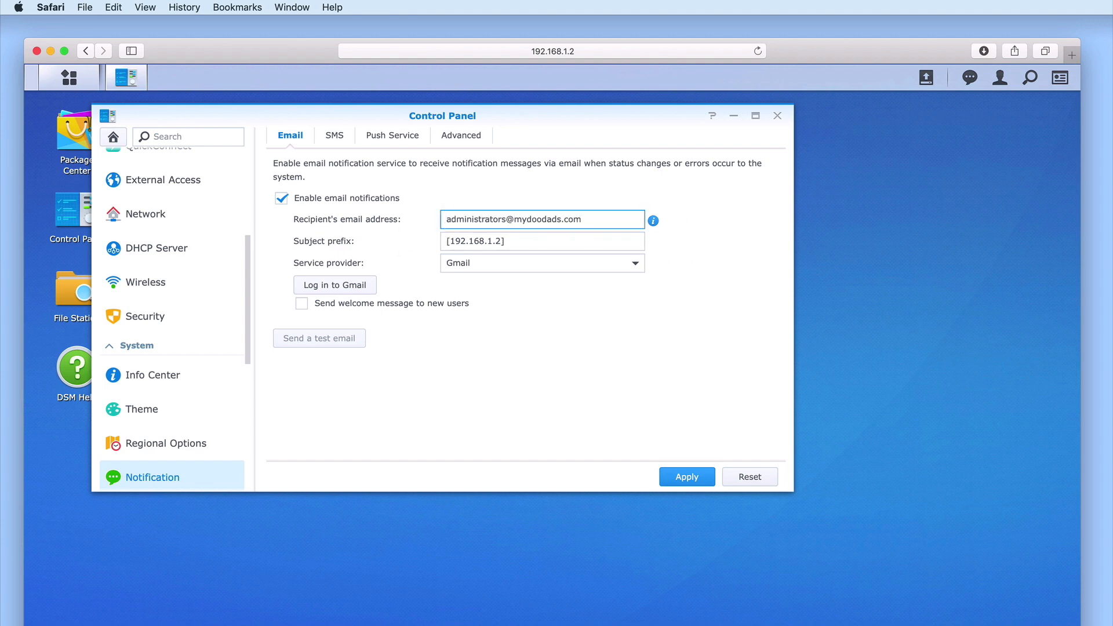
pyautogui.moveTo(653, 220)
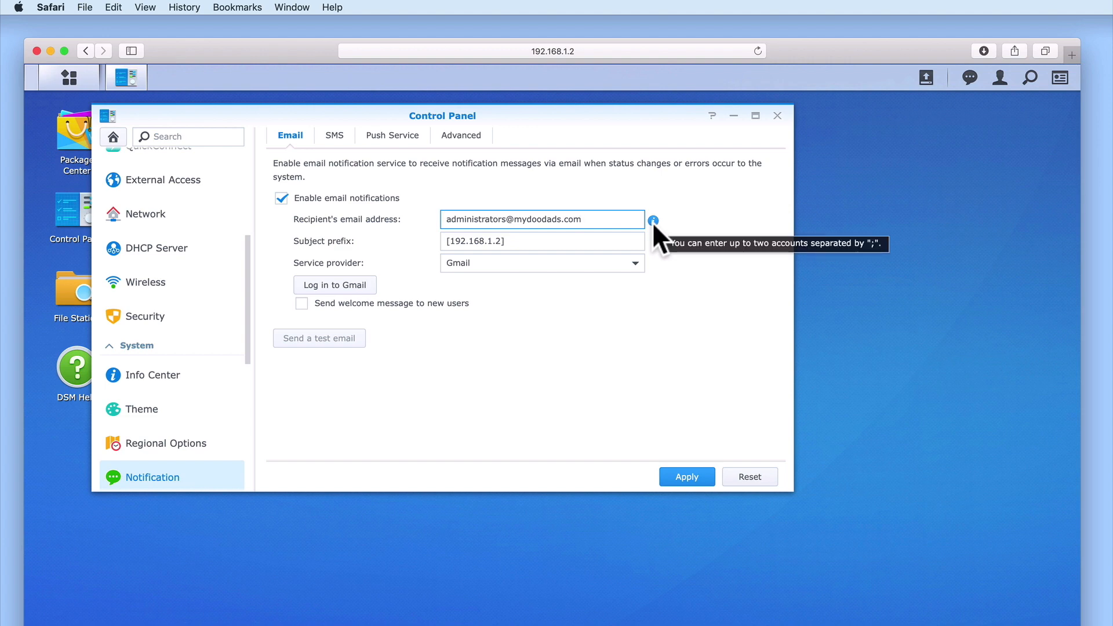
pyautogui.click(541, 219)
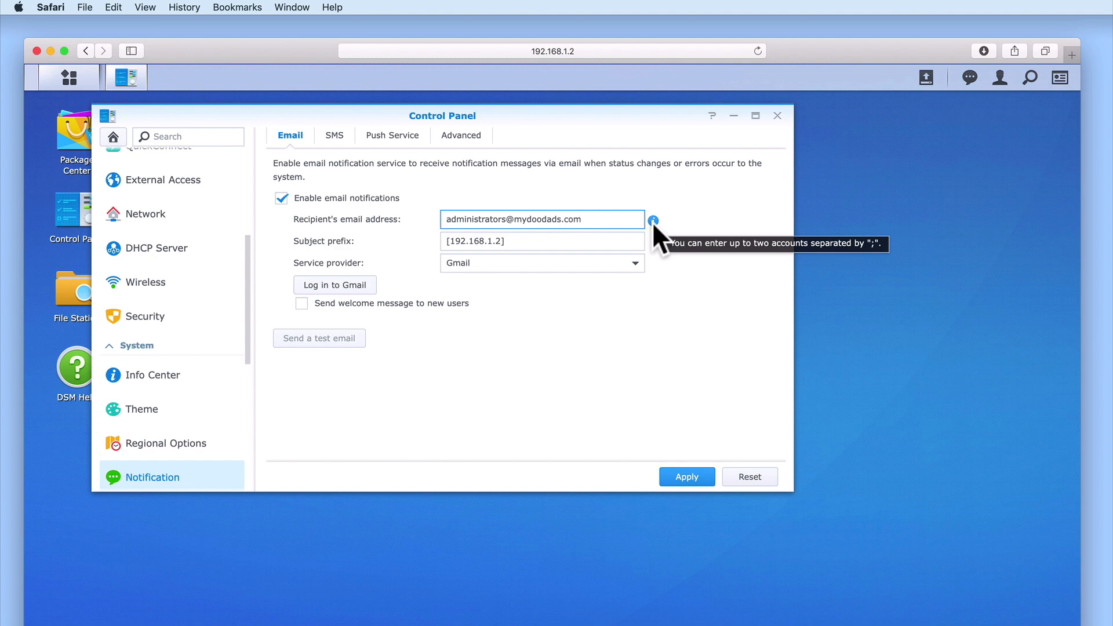
pyautogui.moveTo(663, 244)
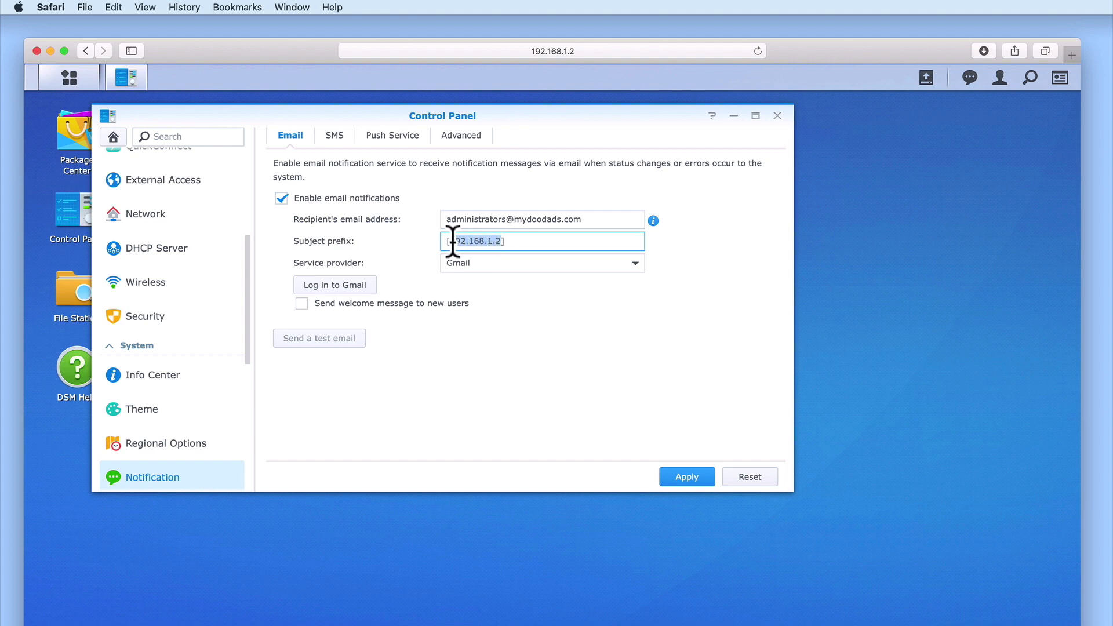
pyautogui.moveTo(681, 255)
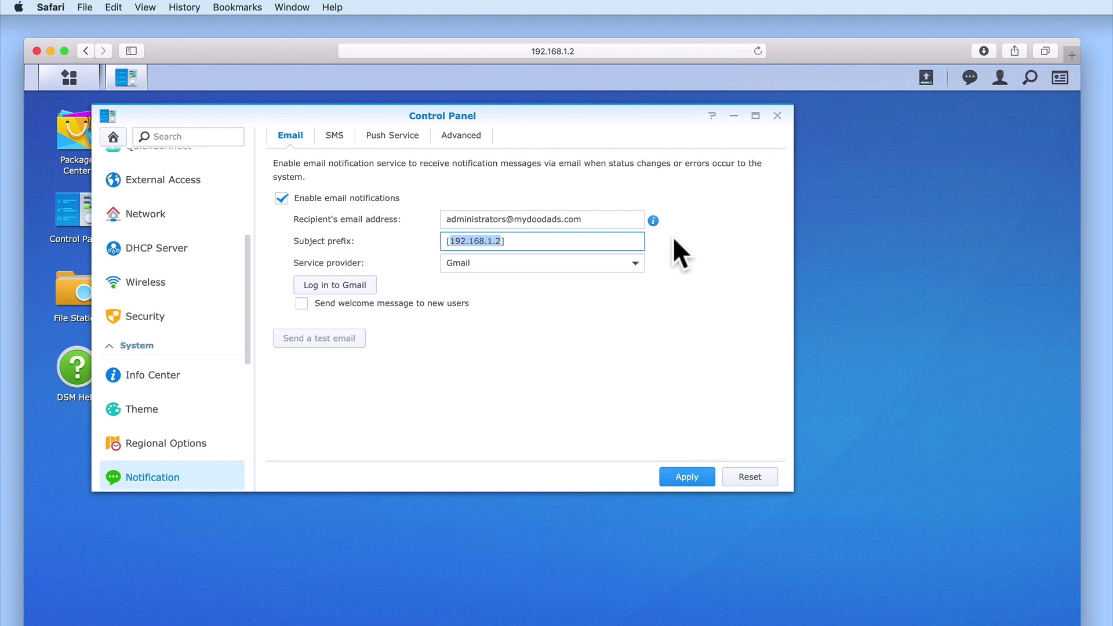
pyautogui.write('[Synology NAS]')
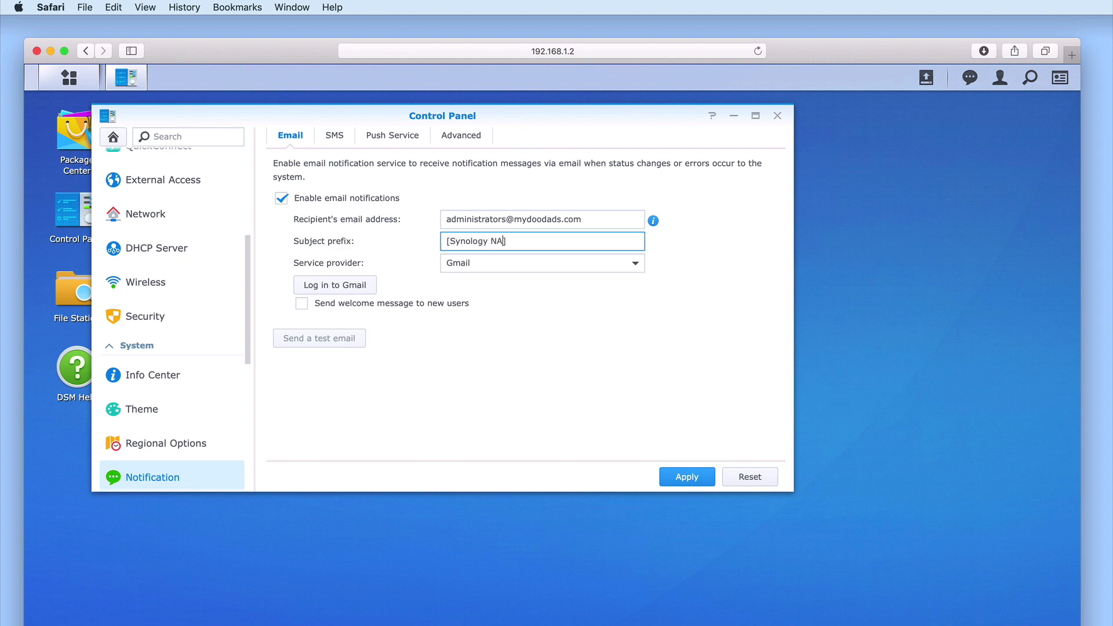
pyautogui.write('S')
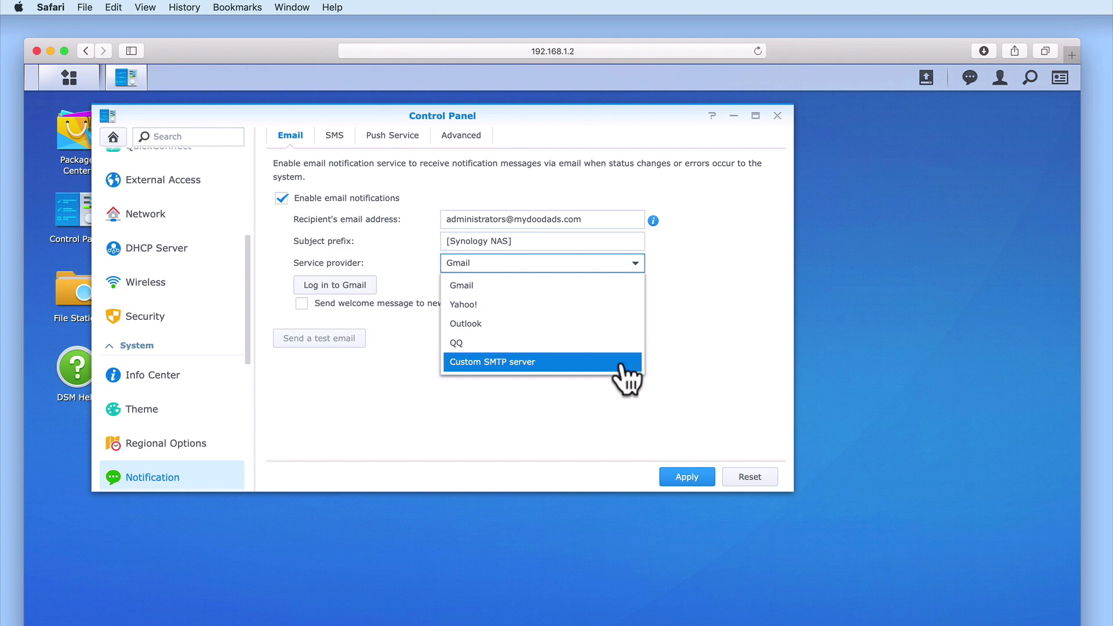
# Choose a custom SMTP server, enter its auth.smtp address and confirm port 25
pyautogui.click(491, 362)
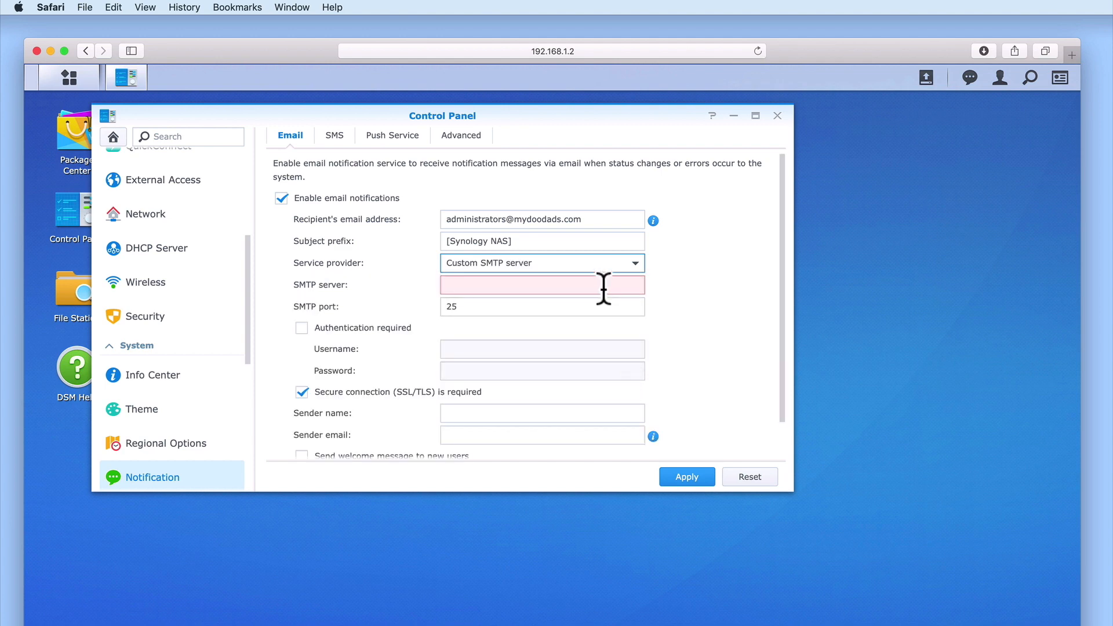
pyautogui.moveTo(672, 300)
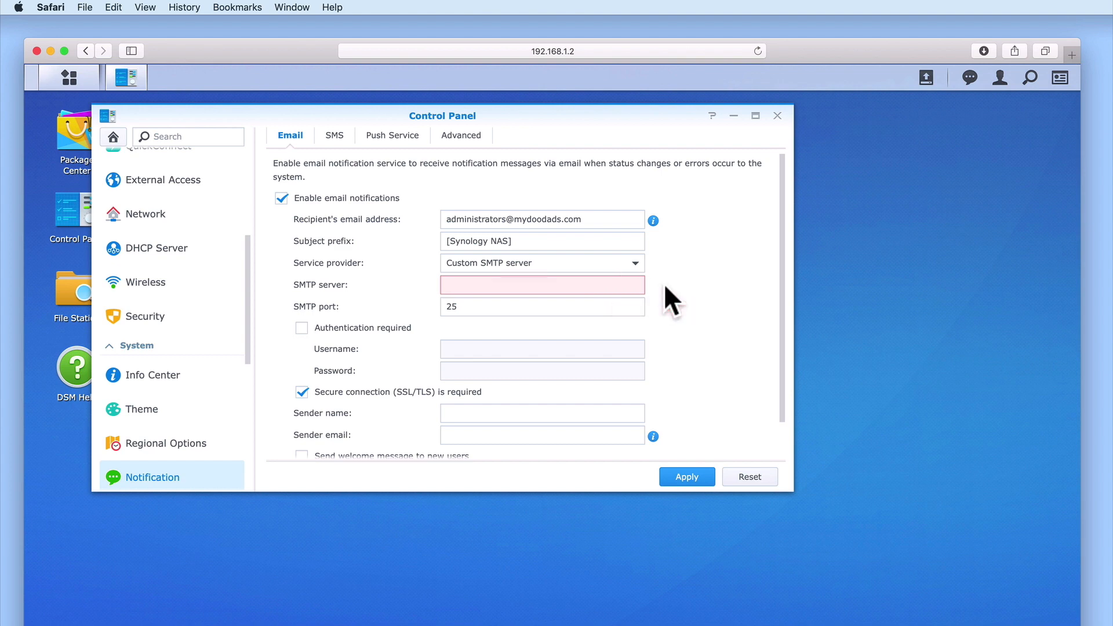
pyautogui.write('auth.smtp.')
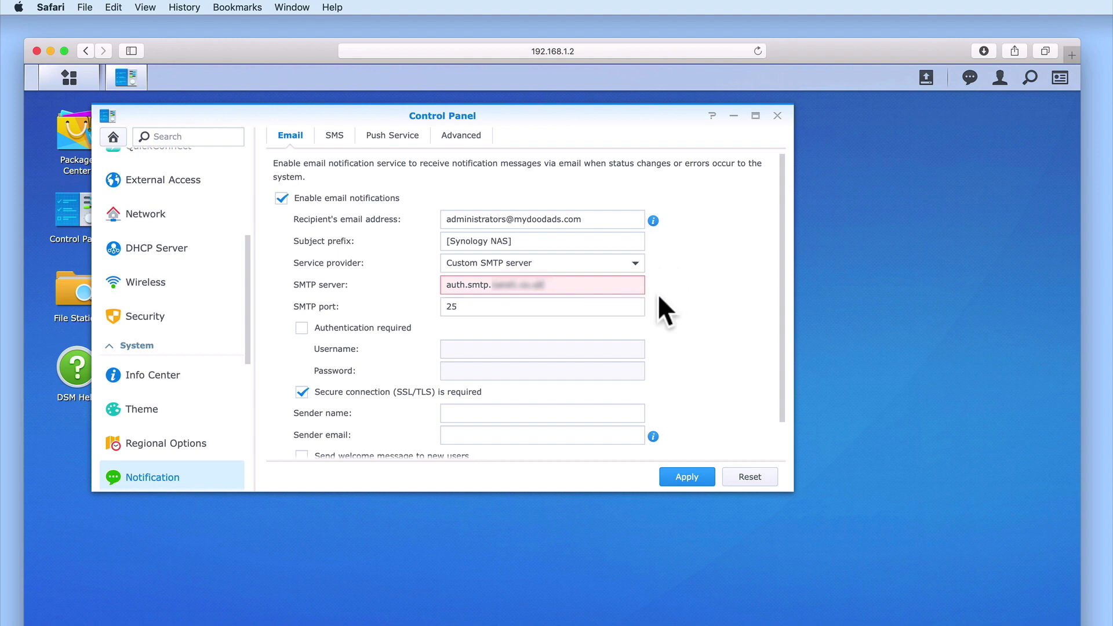
pyautogui.click(541, 306)
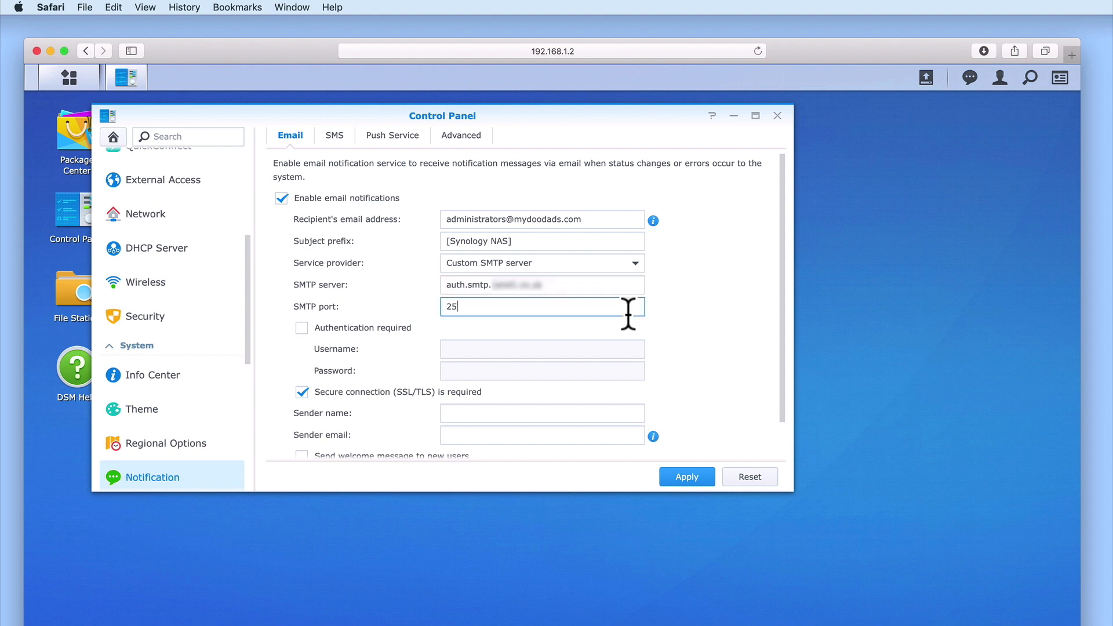
pyautogui.moveTo(667, 327)
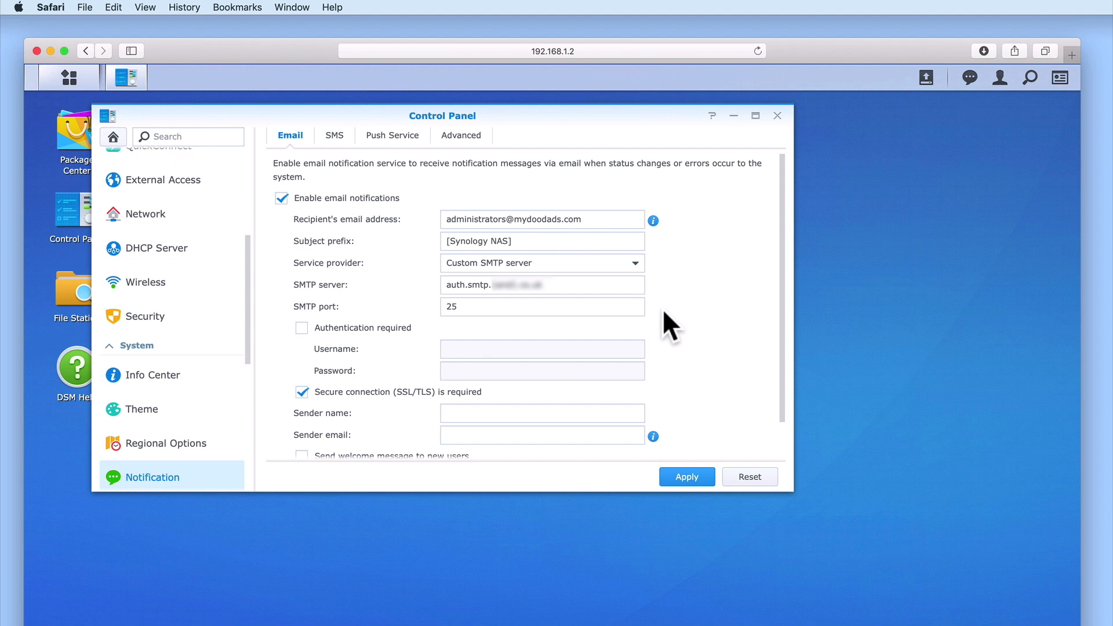
pyautogui.moveTo(384, 354)
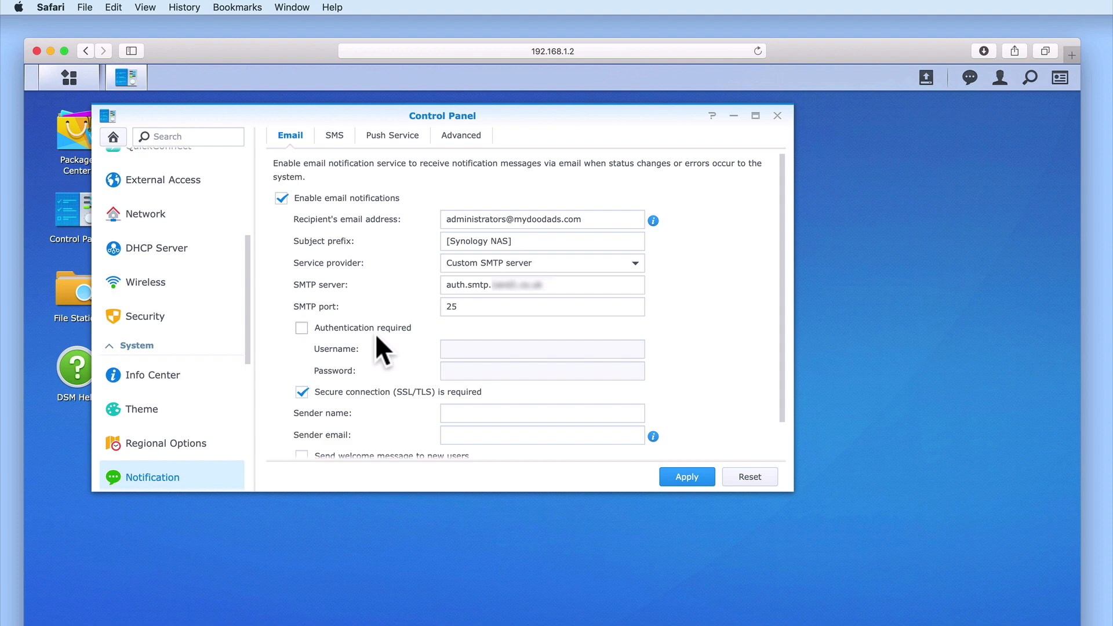
# Require SMTP authentication with the administrator username and password
pyautogui.click(302, 327)
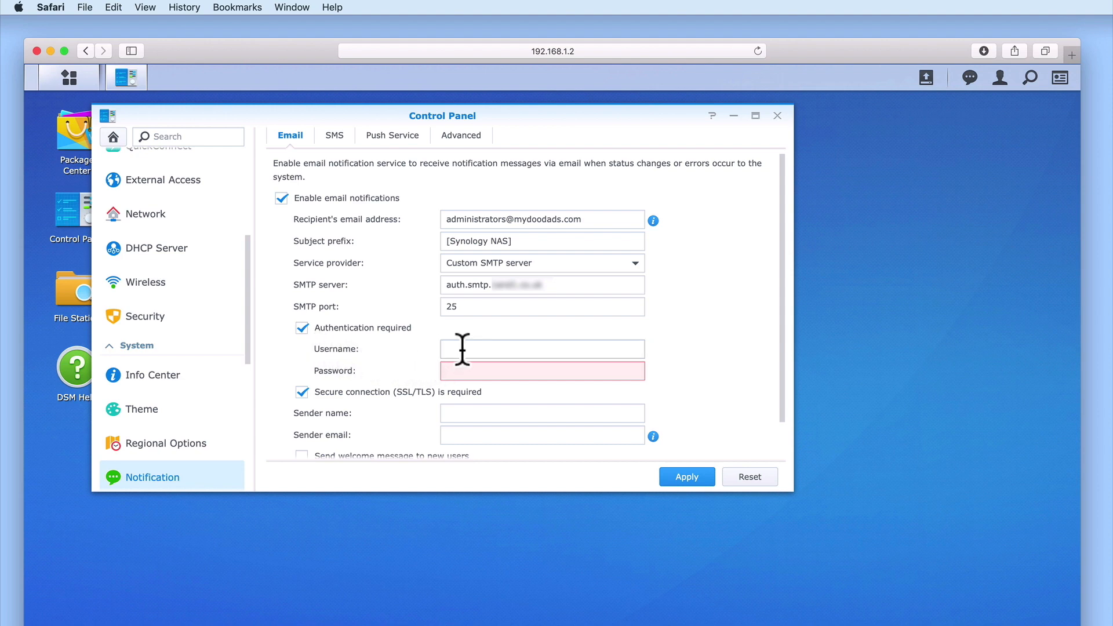
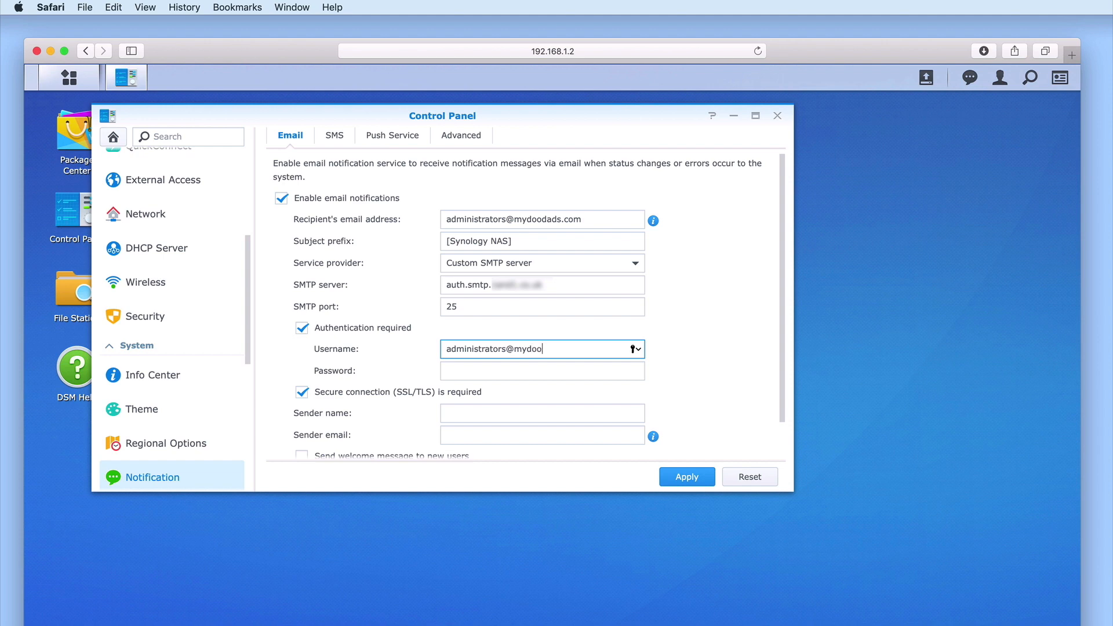
pyautogui.click(541, 370)
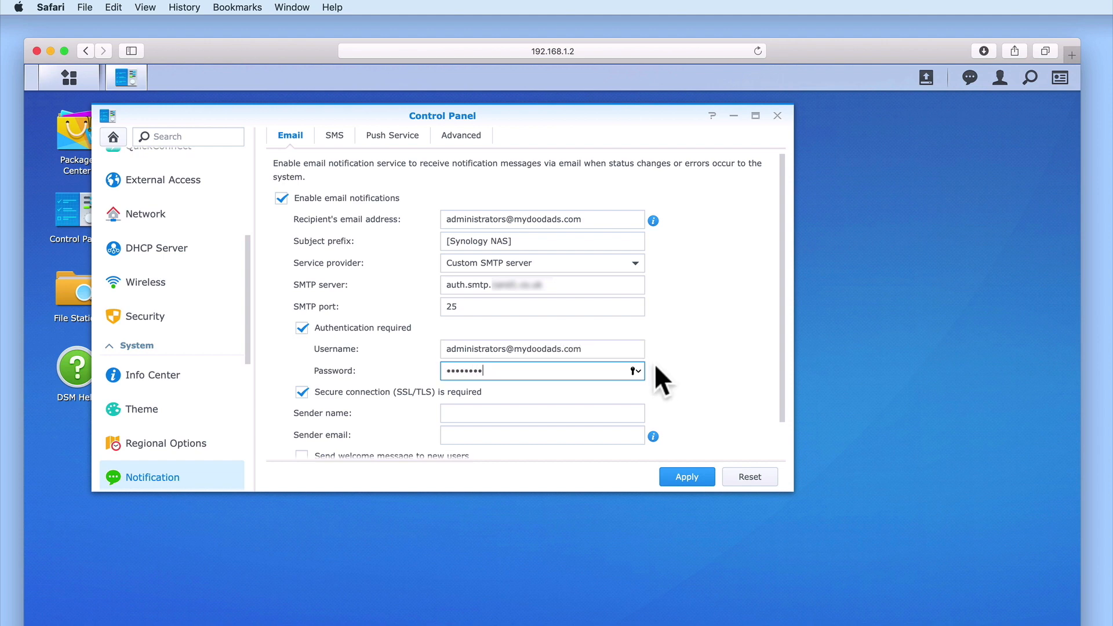
pyautogui.scroll(-3)
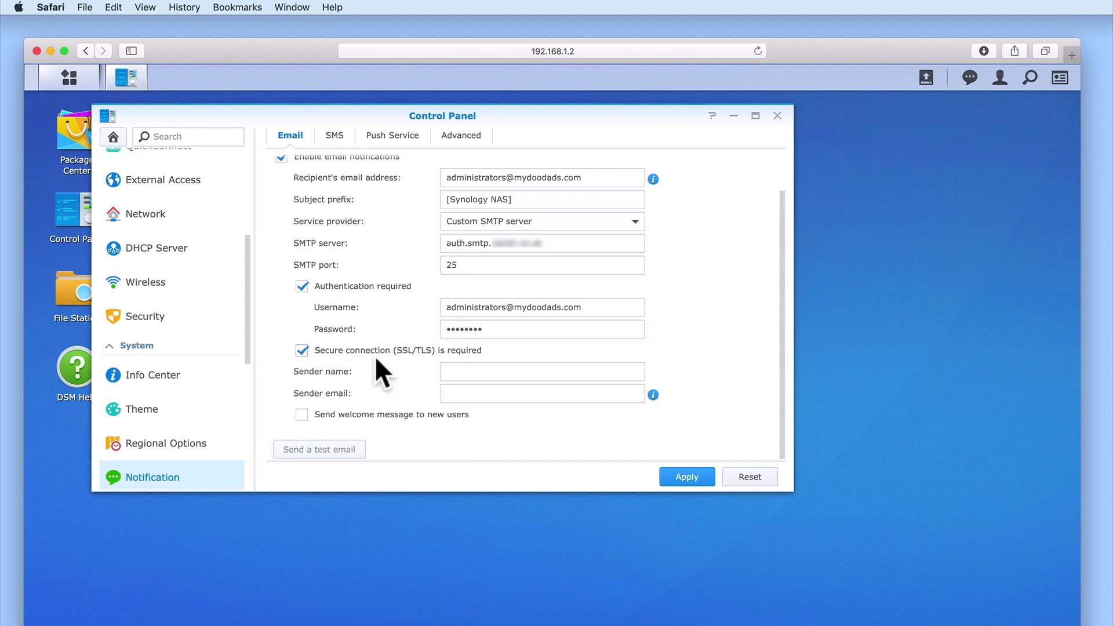
pyautogui.moveTo(498, 364)
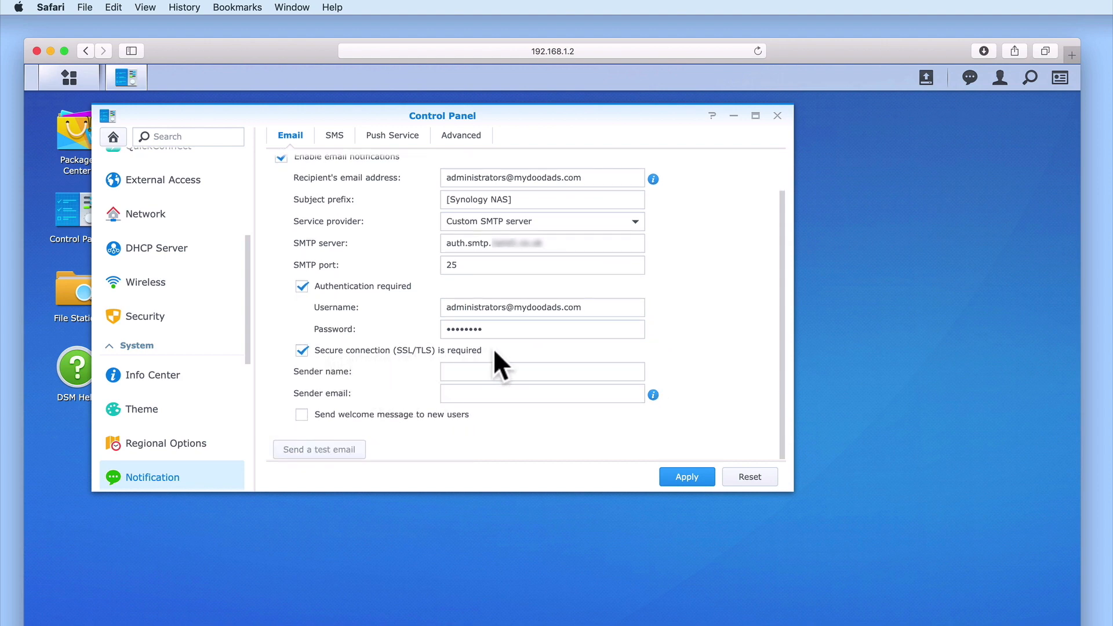
# Set sender name Synology NAS Administrator with the mydoodads address and apply the settings
pyautogui.click(541, 371)
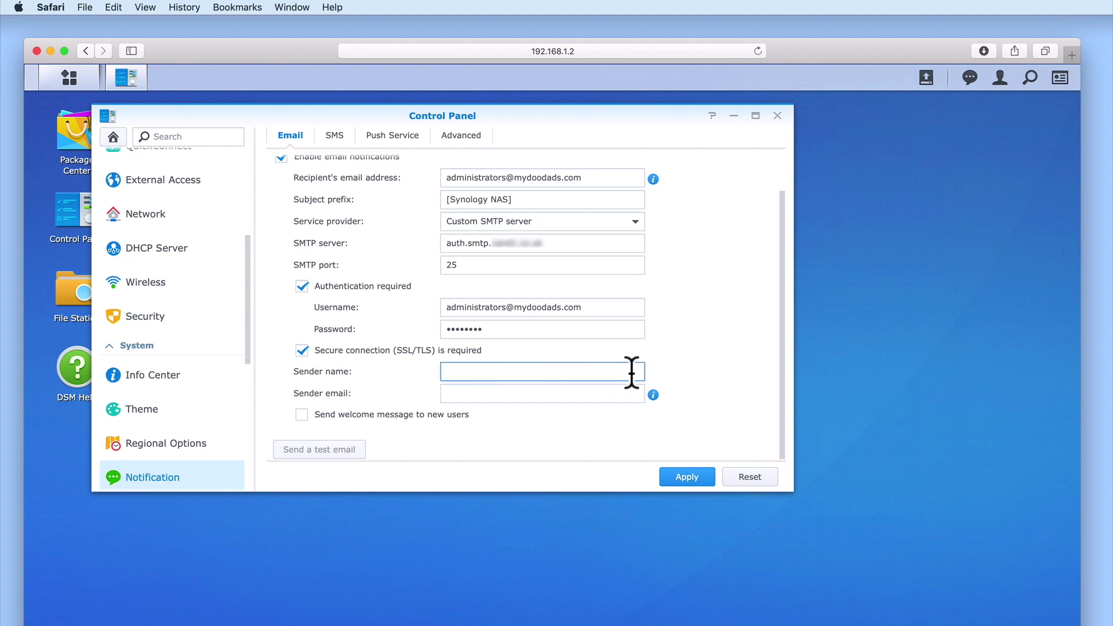
pyautogui.write('SY')
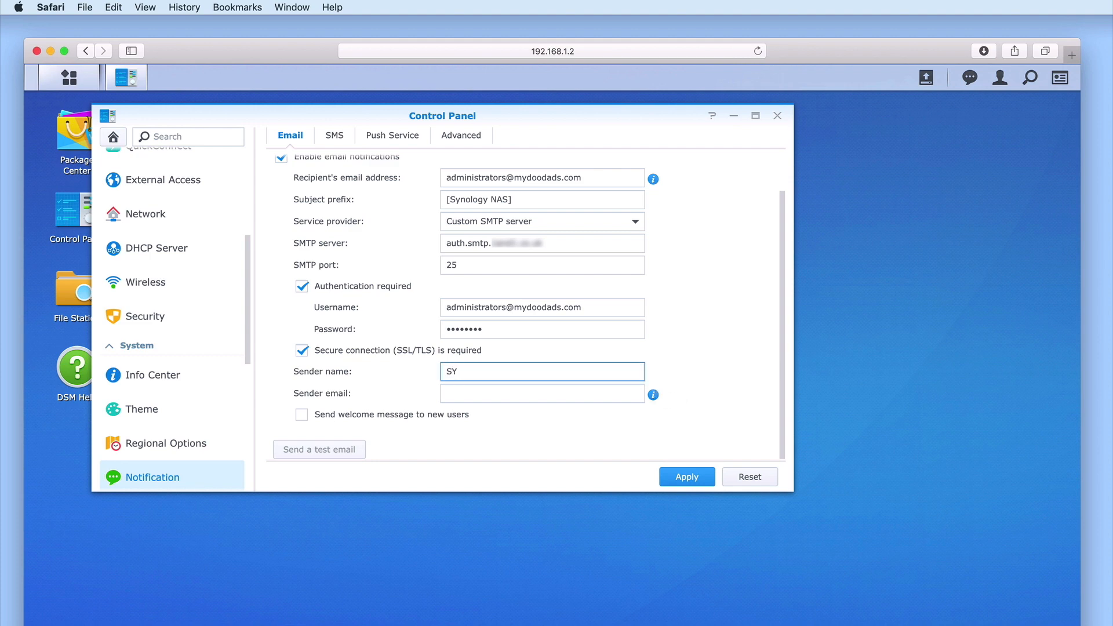
pyautogui.write('Synology NAS Administrator')
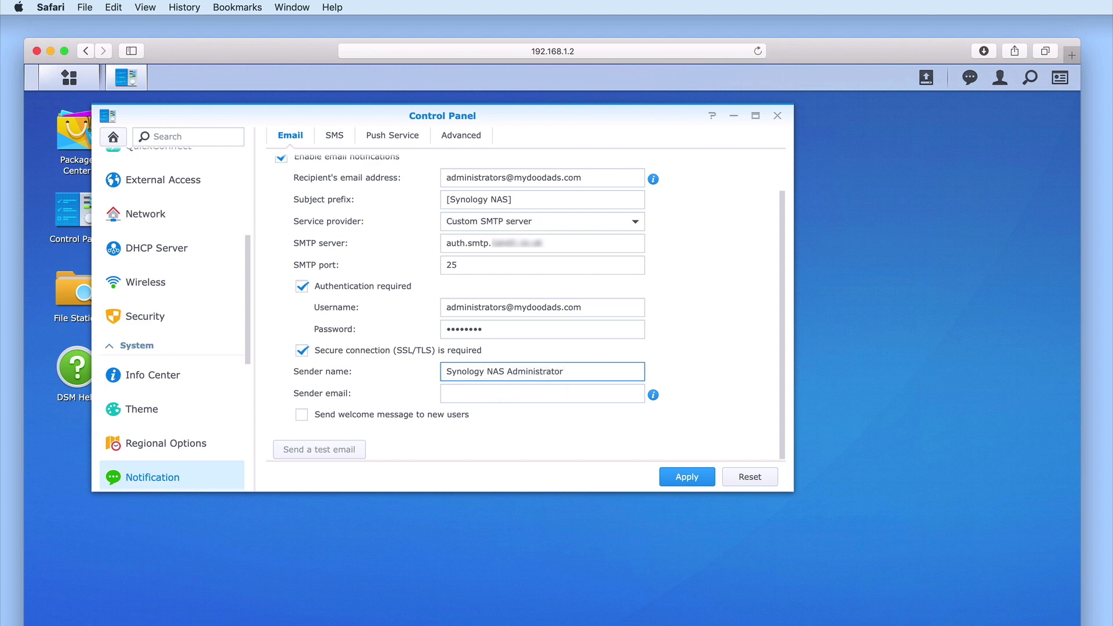
pyautogui.click(542, 393)
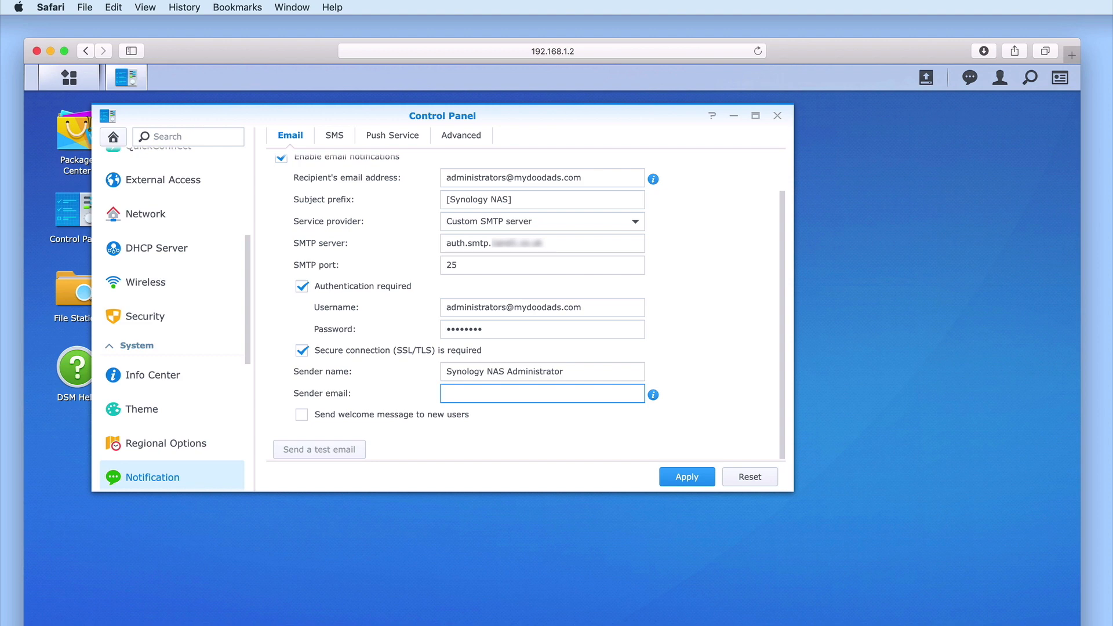
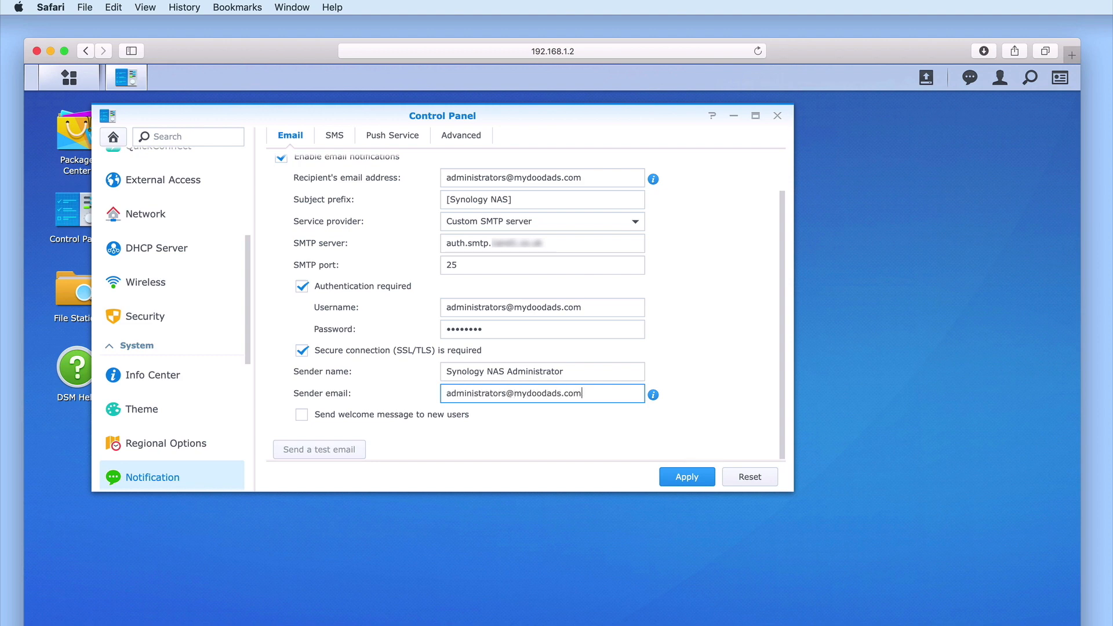
pyautogui.moveTo(651, 394)
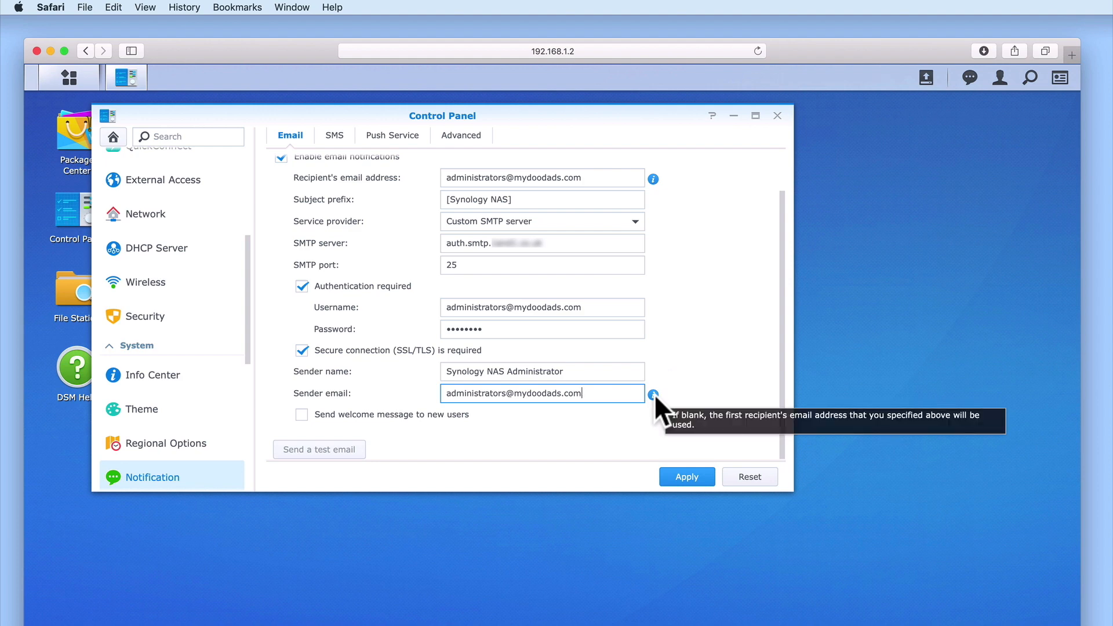
pyautogui.moveTo(675, 408)
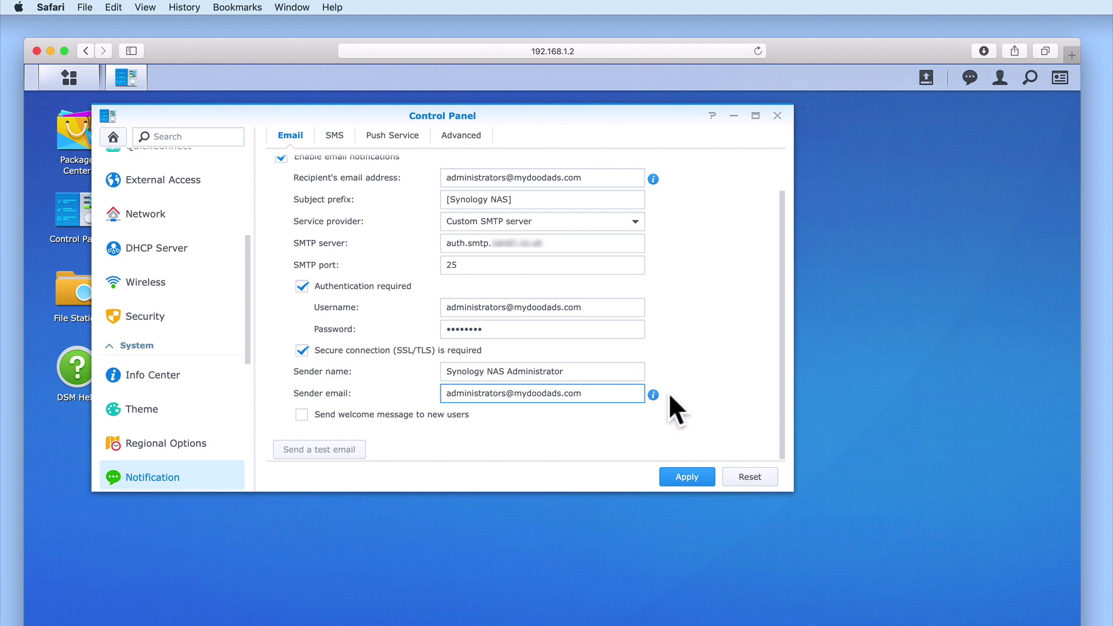
pyautogui.moveTo(685, 476)
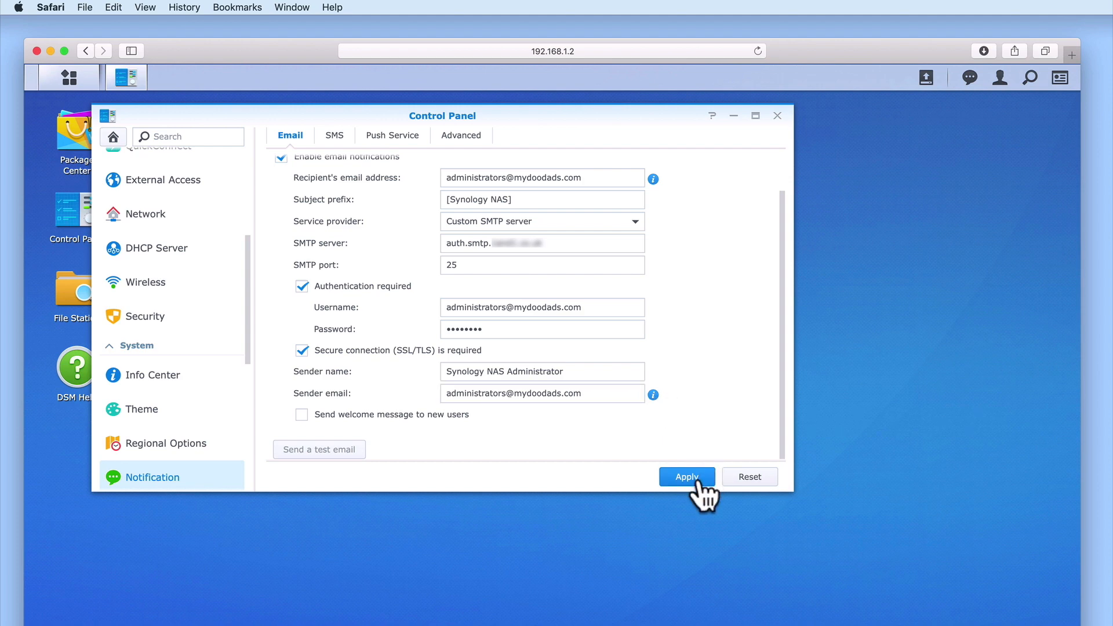
pyautogui.click(685, 476)
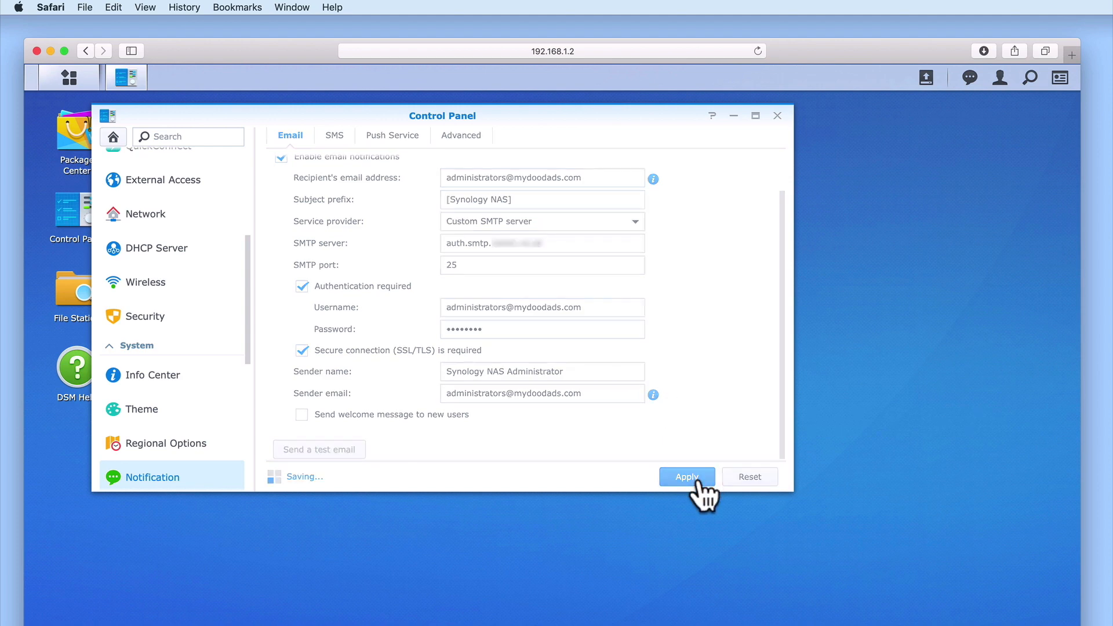
pyautogui.click(685, 476)
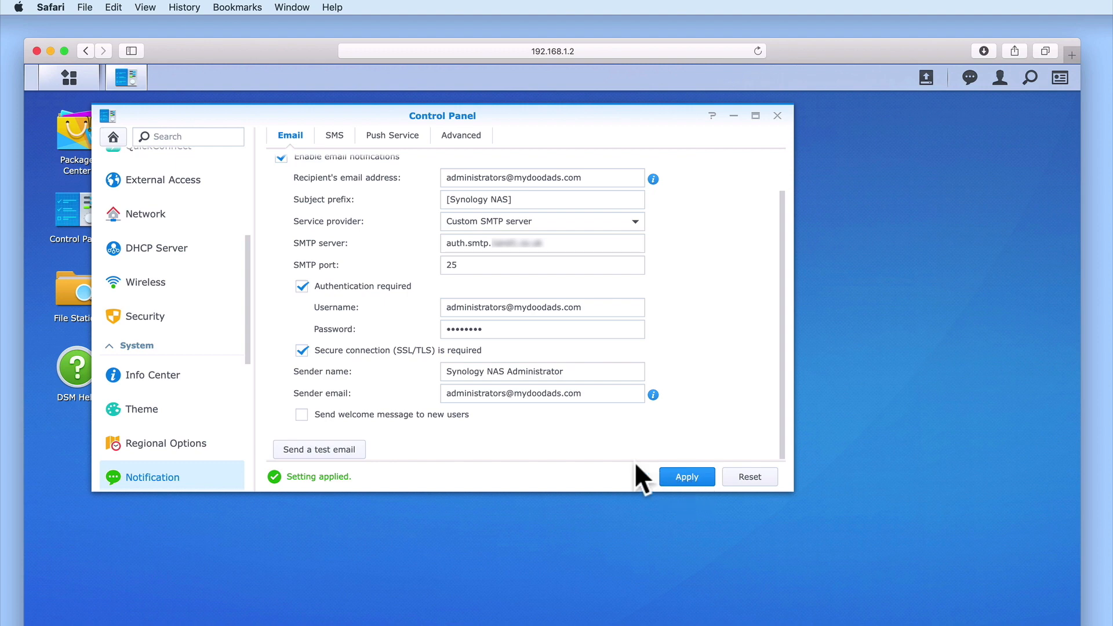
pyautogui.moveTo(590, 447)
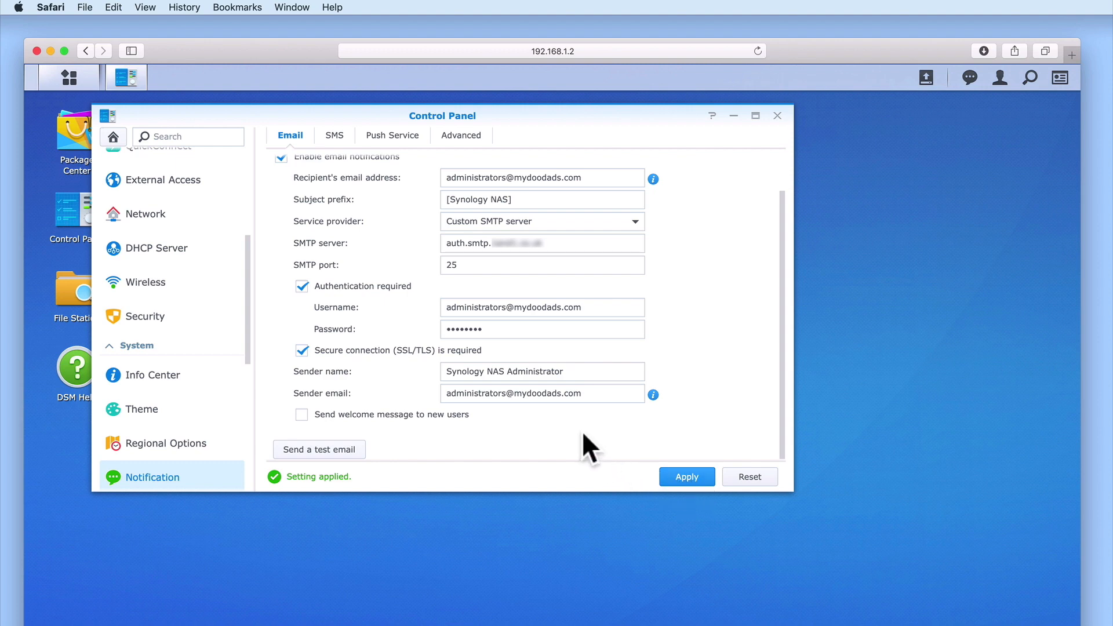
pyautogui.moveTo(318, 450)
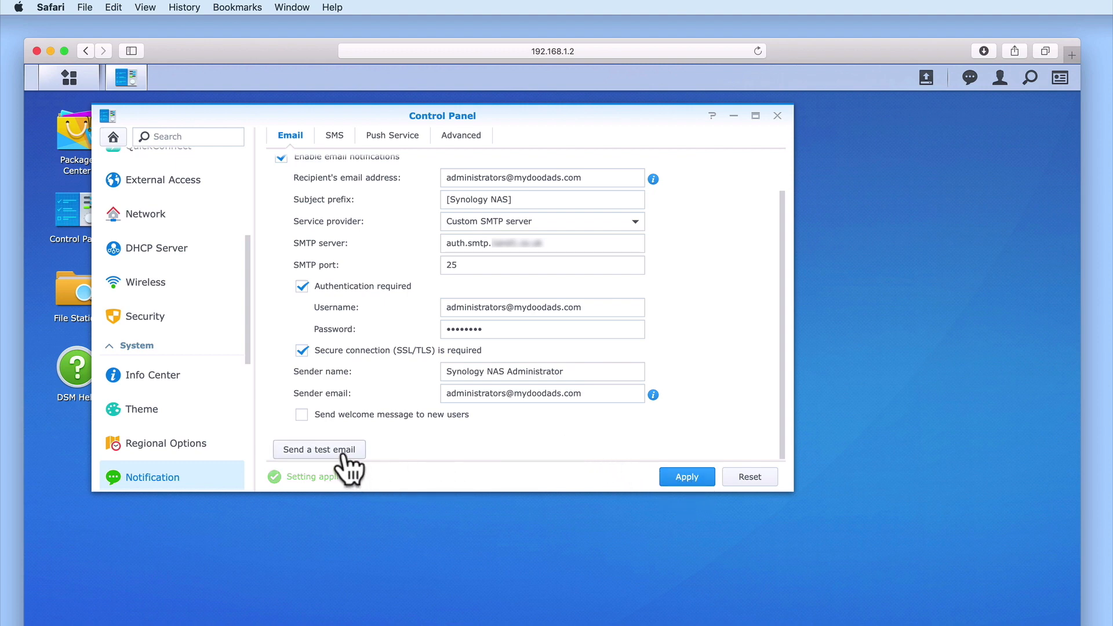
# Send a test notification email and acknowledge the sent confirmation
pyautogui.click(319, 450)
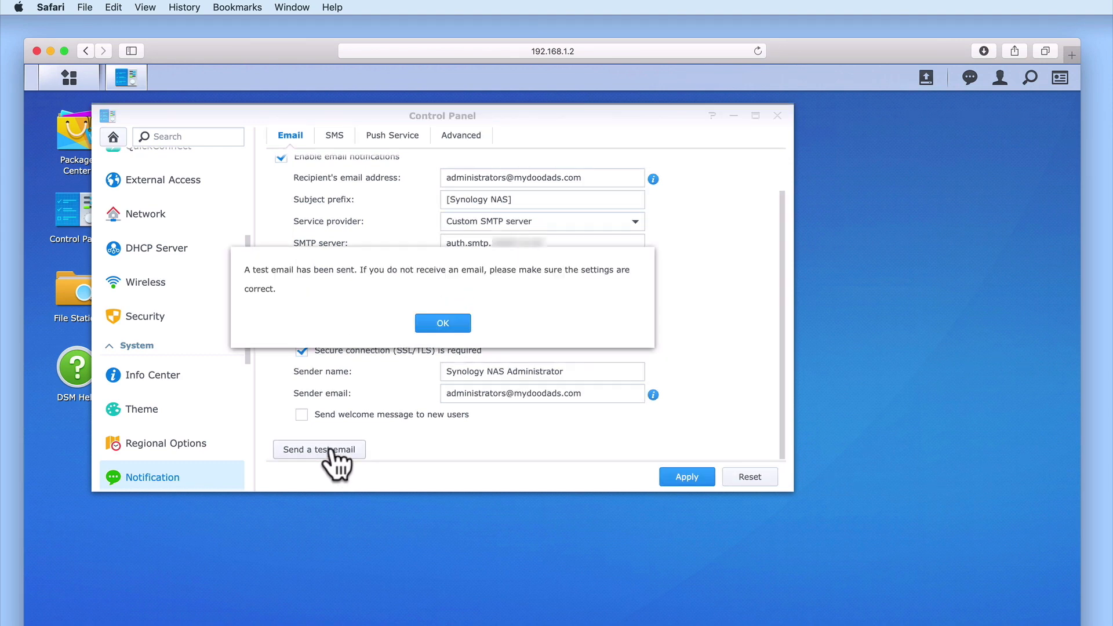
pyautogui.moveTo(442, 323)
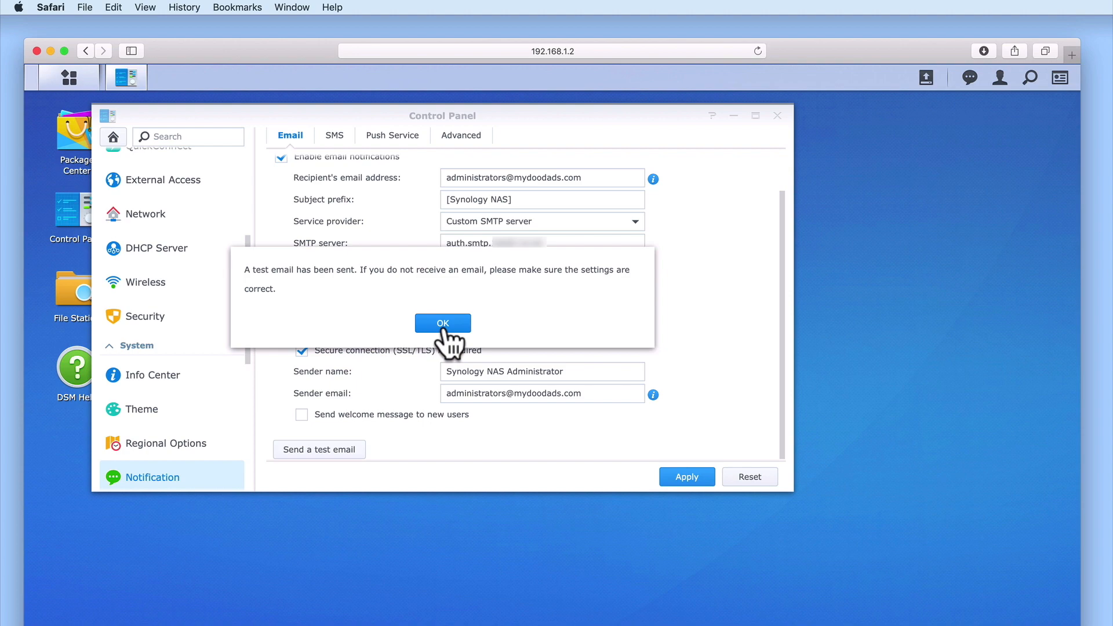
pyautogui.click(442, 323)
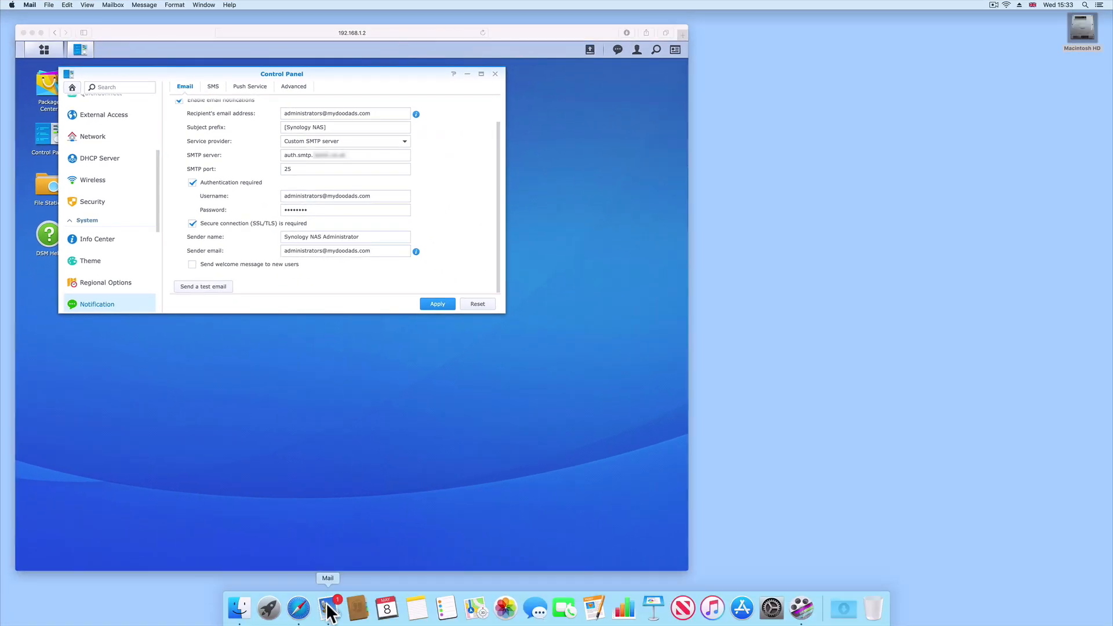
# Read the DS413 Test Message in Mail's Inbox, then close it
pyautogui.click(328, 609)
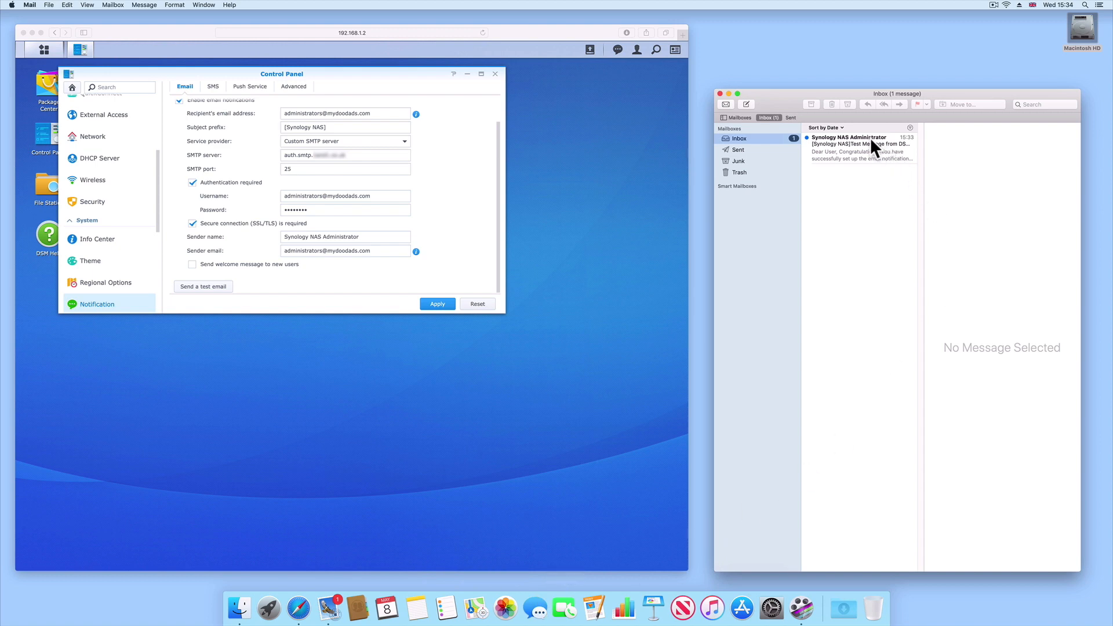
pyautogui.doubleClick(861, 144)
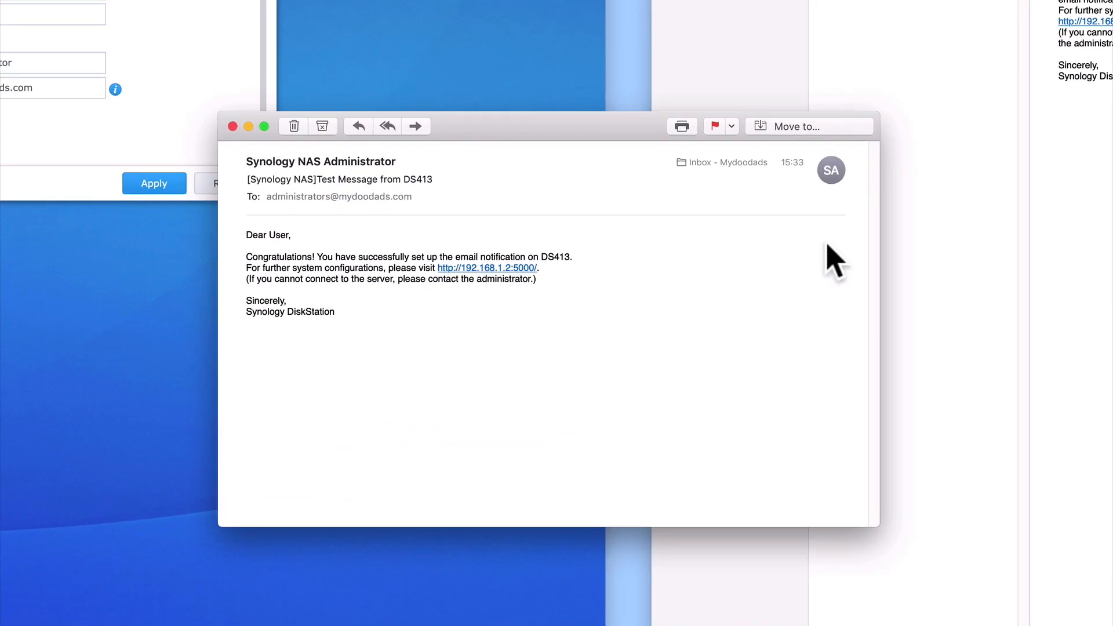
pyautogui.moveTo(687, 344)
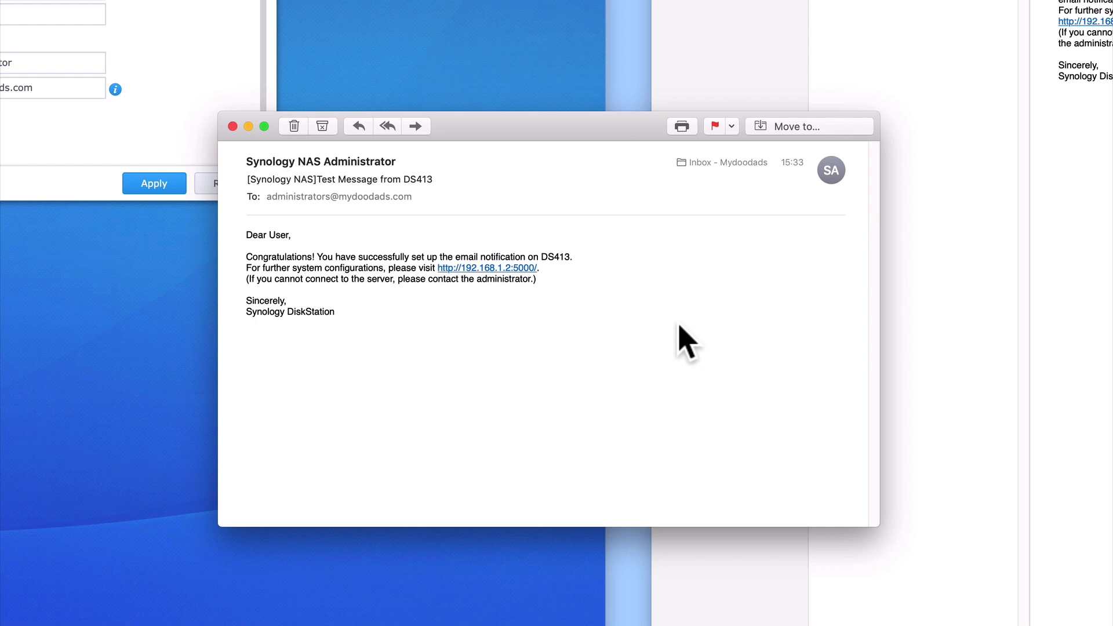
pyautogui.moveTo(232, 127)
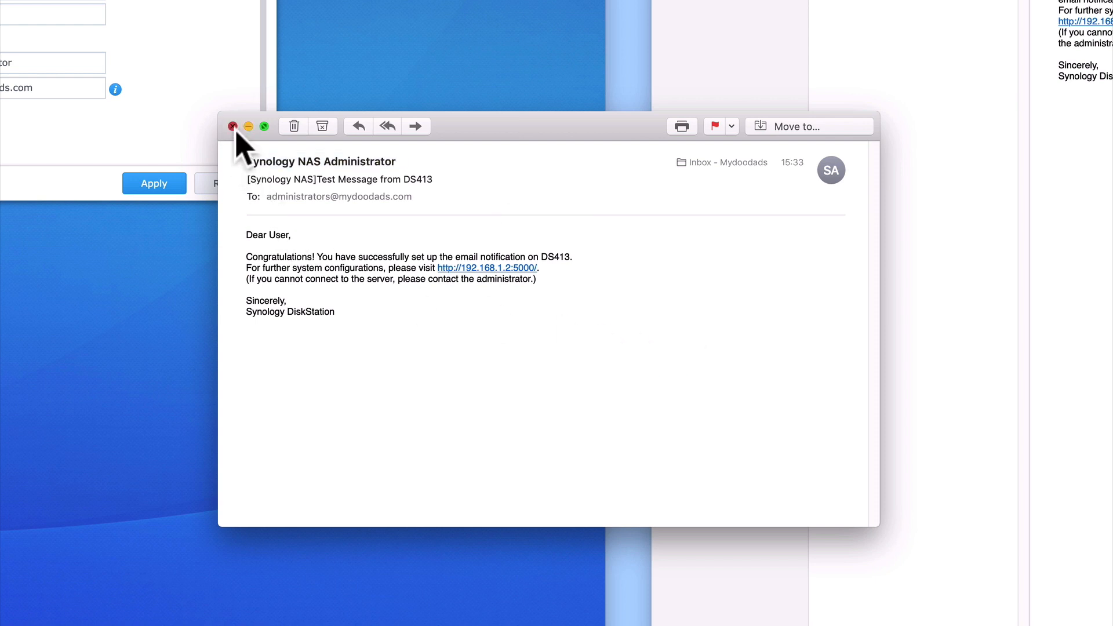
pyautogui.click(232, 126)
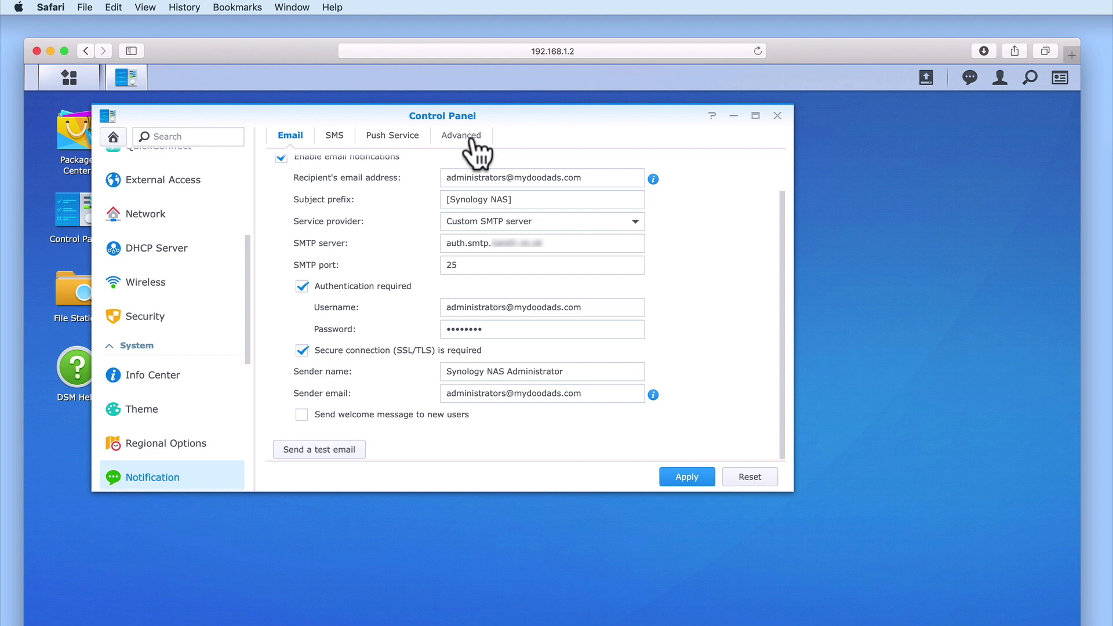
# Check the Email boxes for Backup and restoration events in the Advanced list, then close Control Panel
pyautogui.click(462, 135)
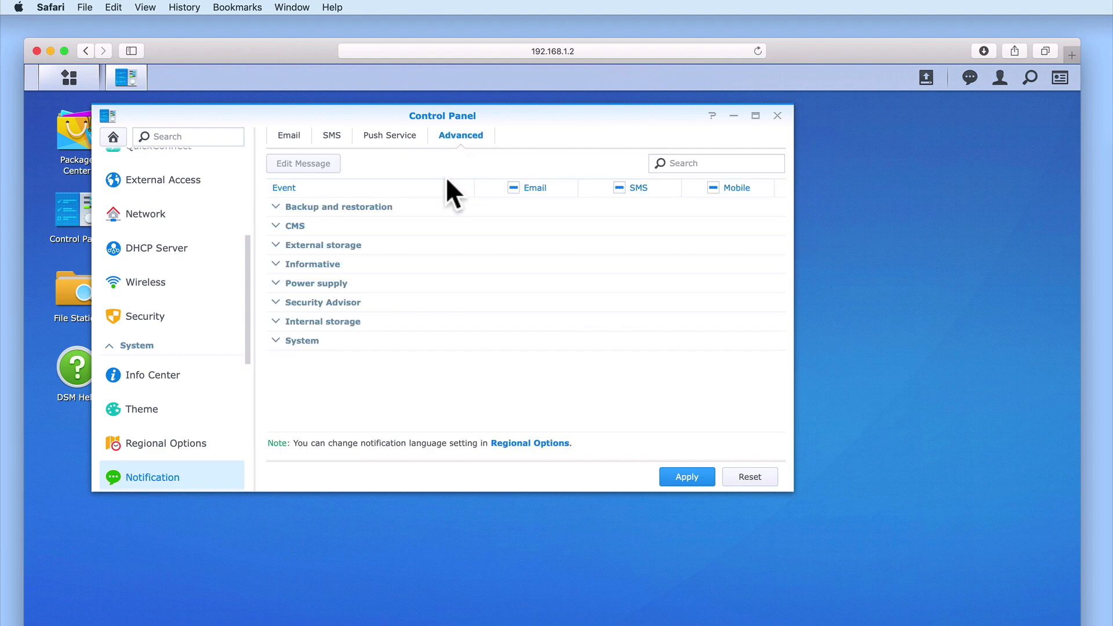
pyautogui.moveTo(358, 197)
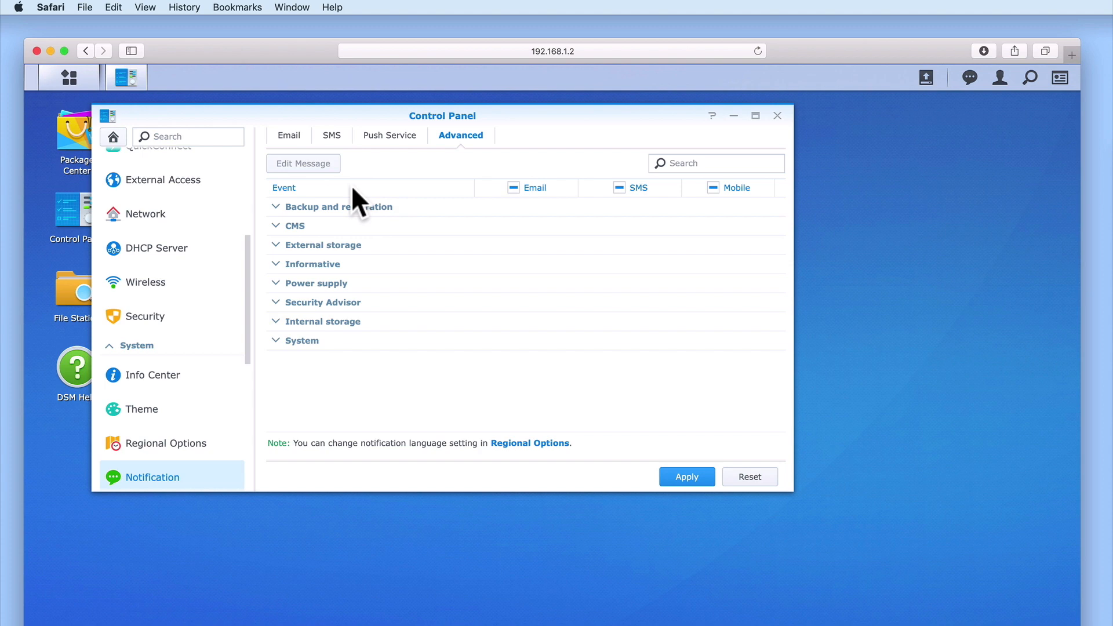
pyautogui.moveTo(561, 202)
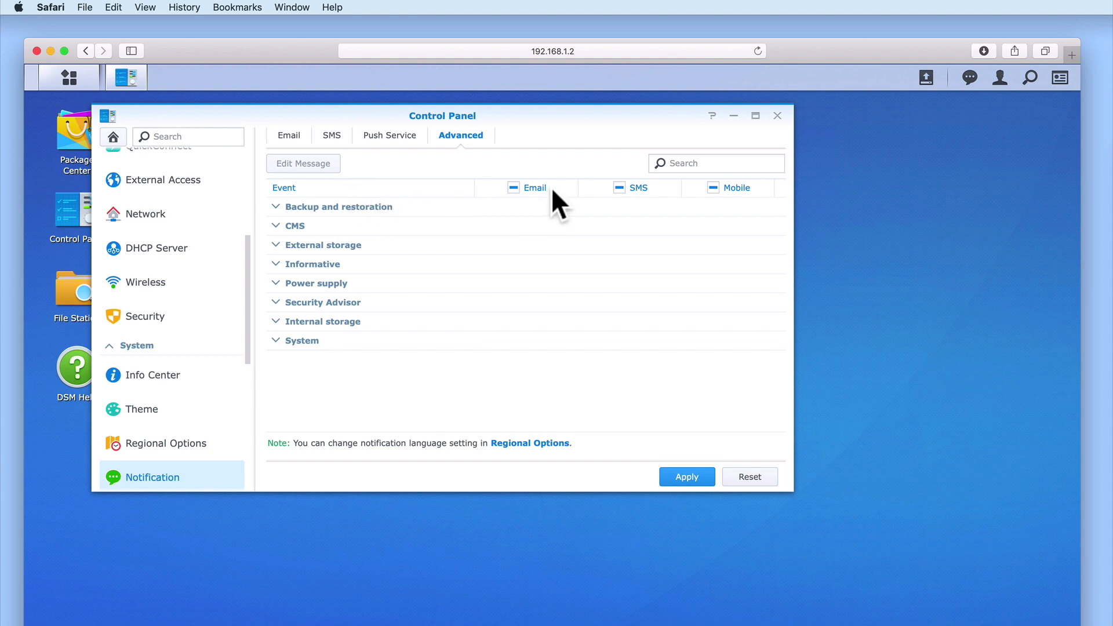
pyautogui.moveTo(763, 206)
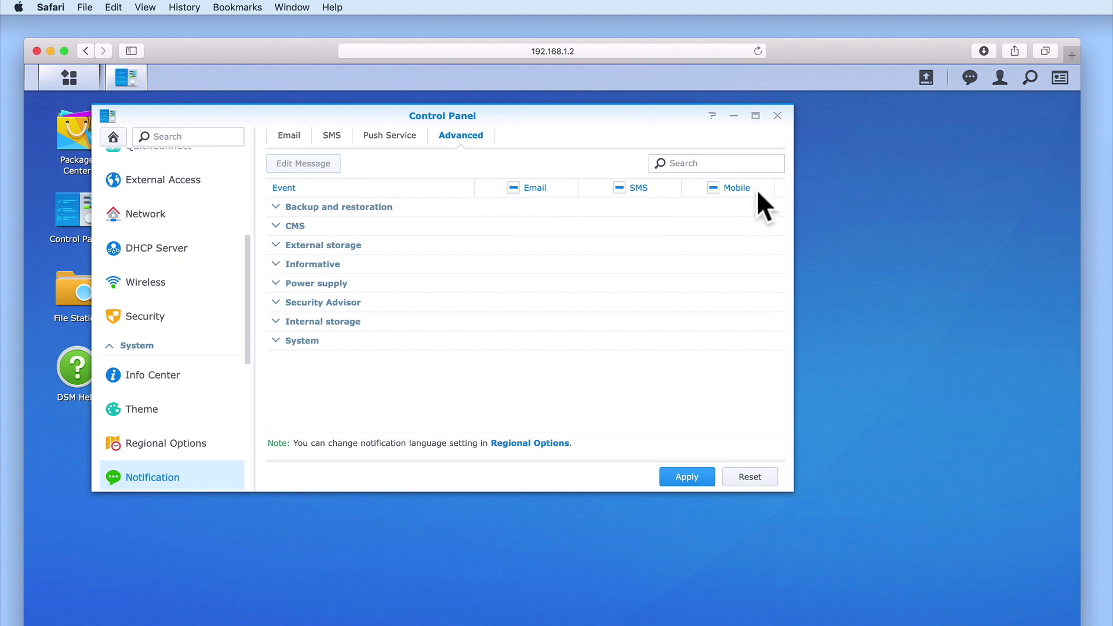
pyautogui.moveTo(320, 206)
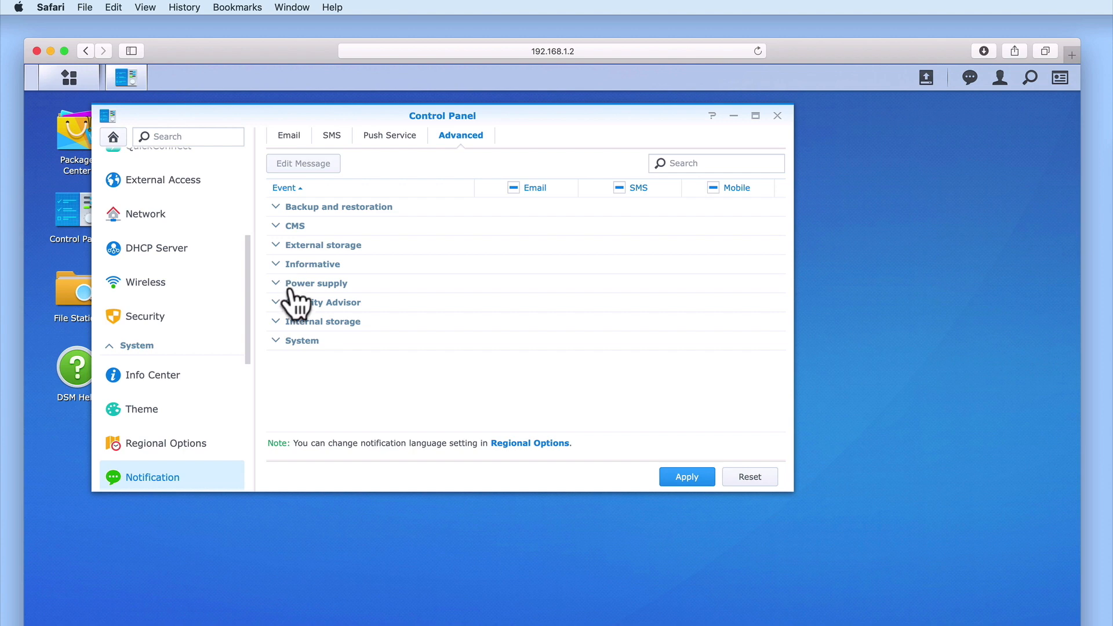
pyautogui.moveTo(304, 357)
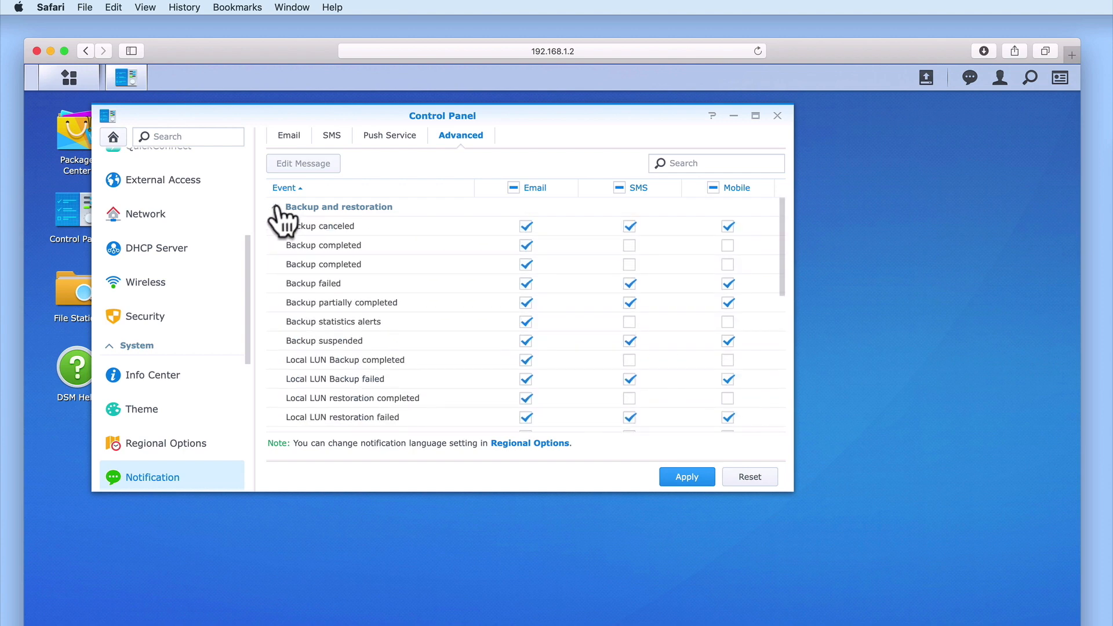
pyautogui.moveTo(384, 271)
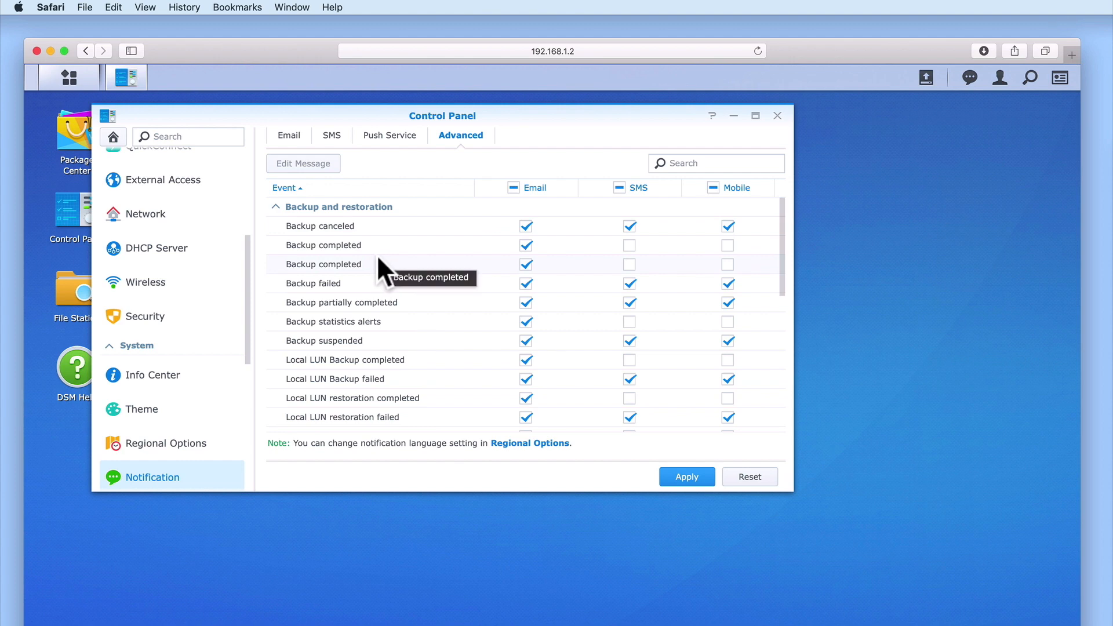
pyautogui.scroll(-3)
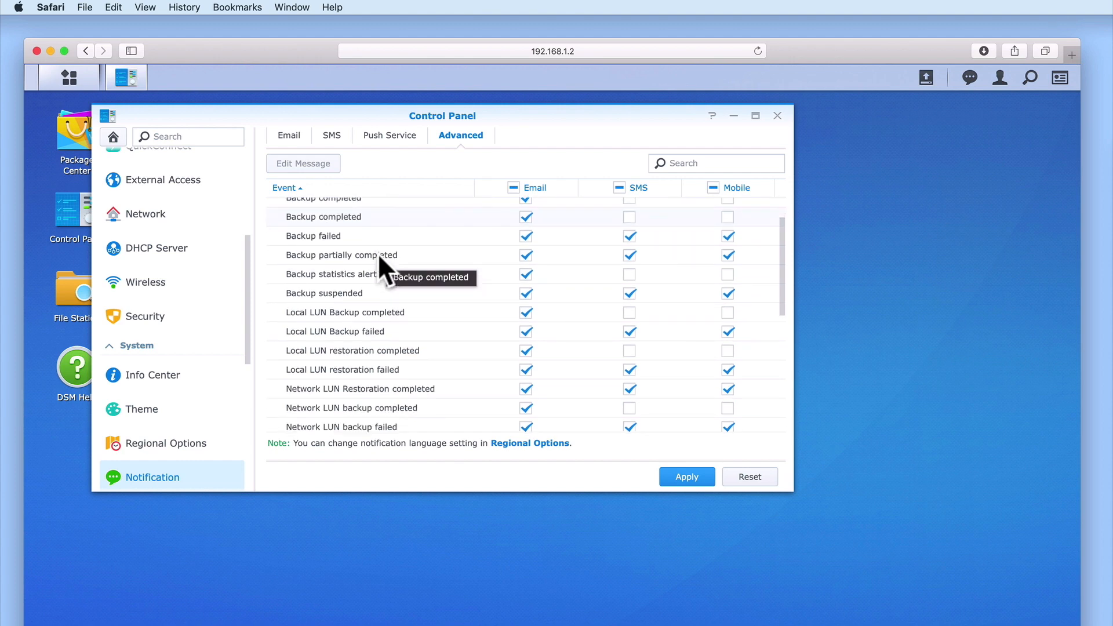
pyautogui.scroll(3)
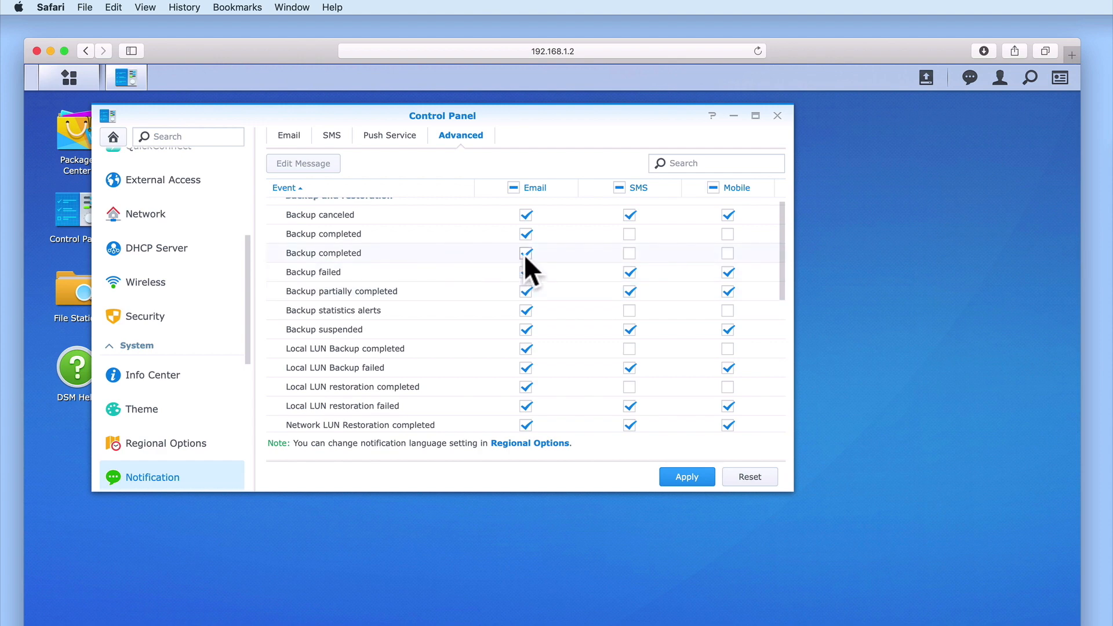
pyautogui.click(527, 253)
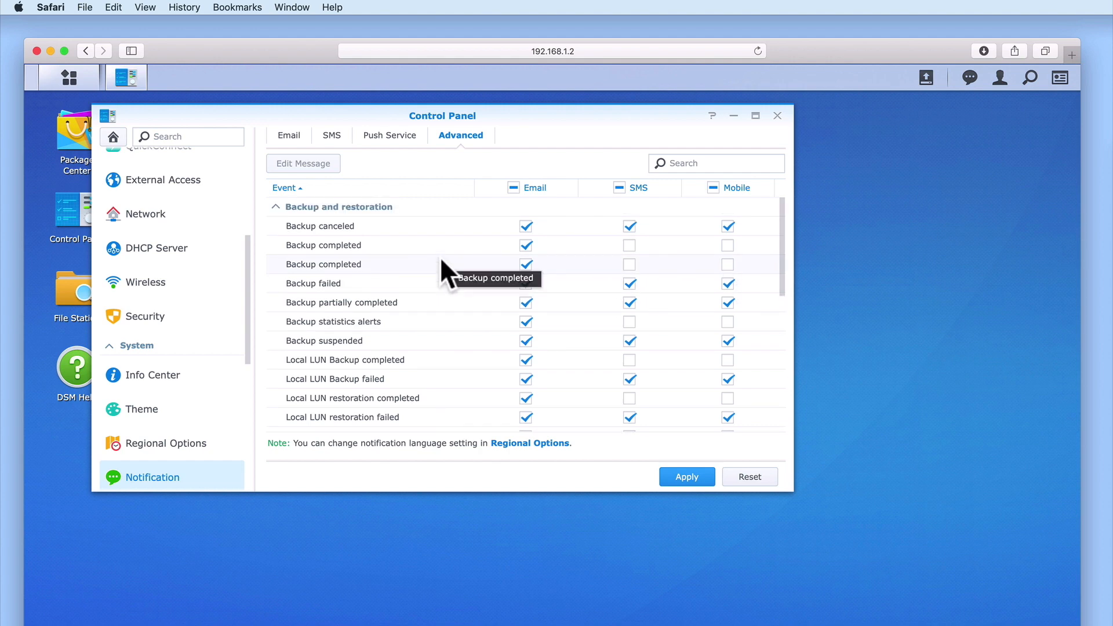
pyautogui.click(276, 207)
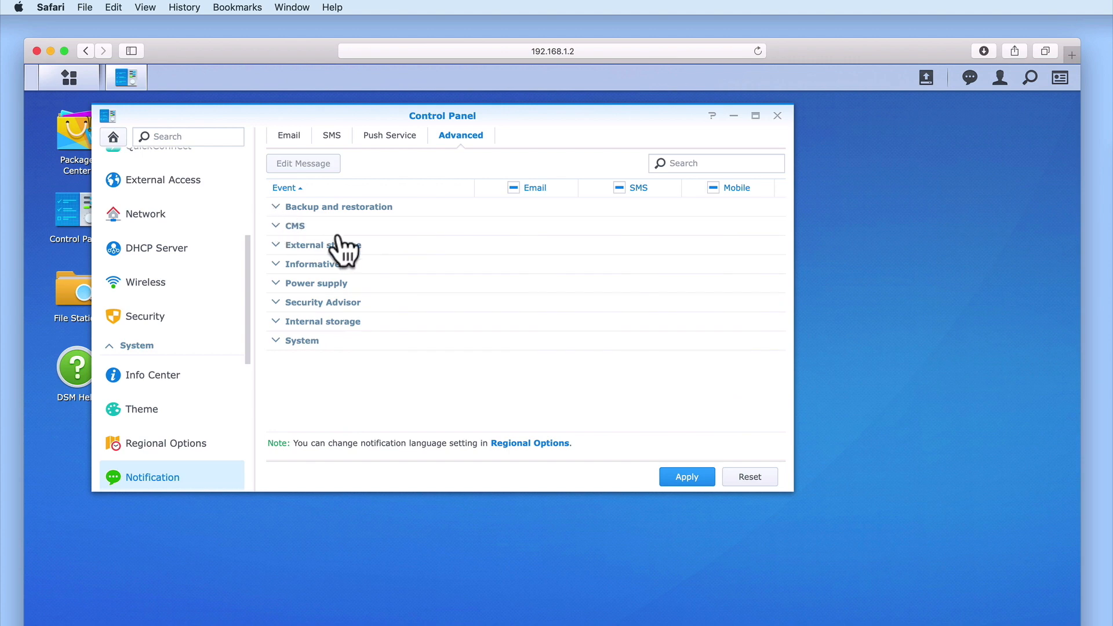
pyautogui.moveTo(609, 389)
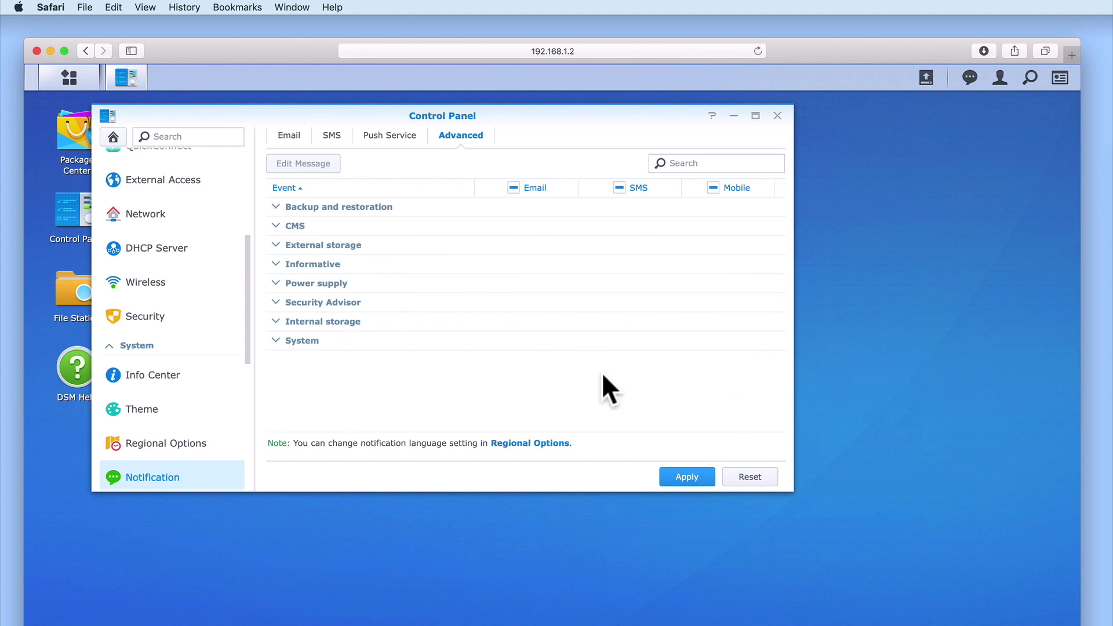
pyautogui.click(777, 115)
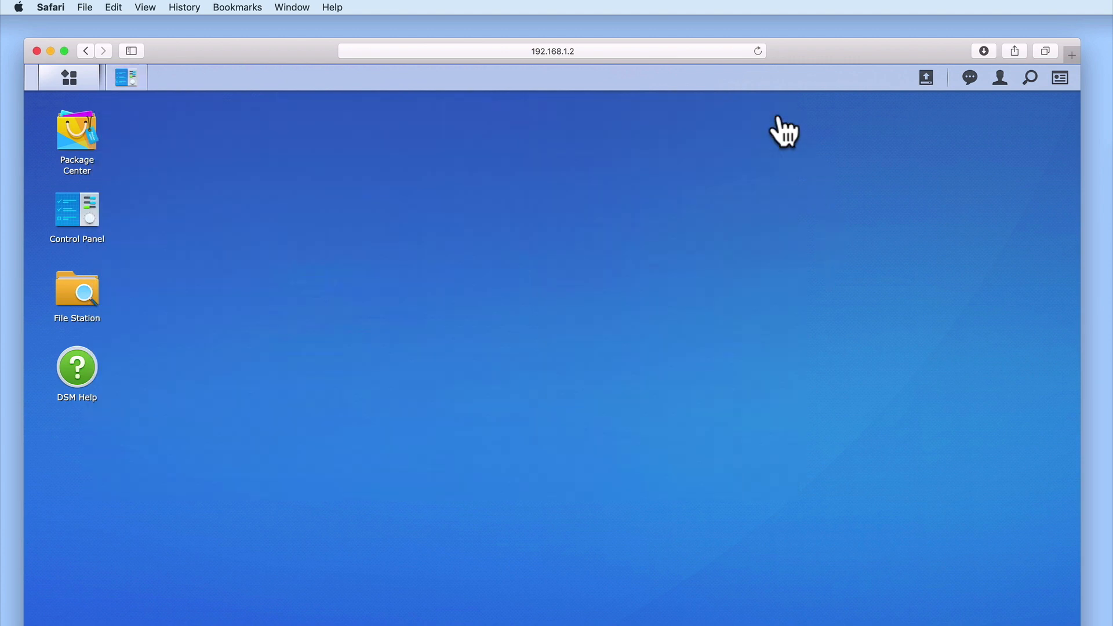
# Launch Hyper Backup from the main menu and run Onsite Backup to HD now
pyautogui.click(126, 77)
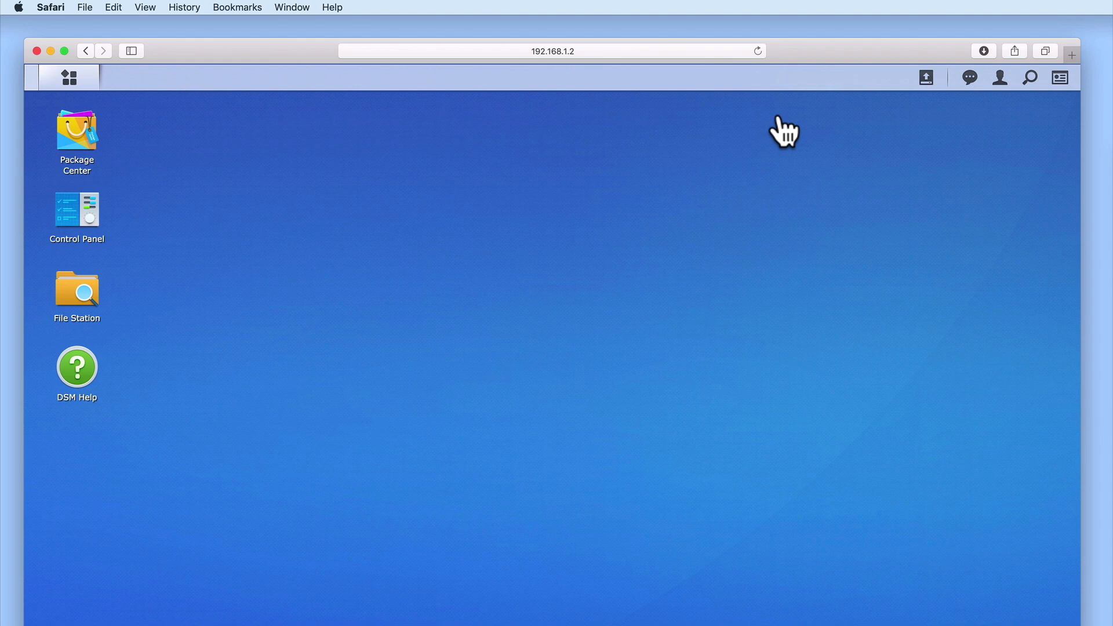
pyautogui.moveTo(55, 157)
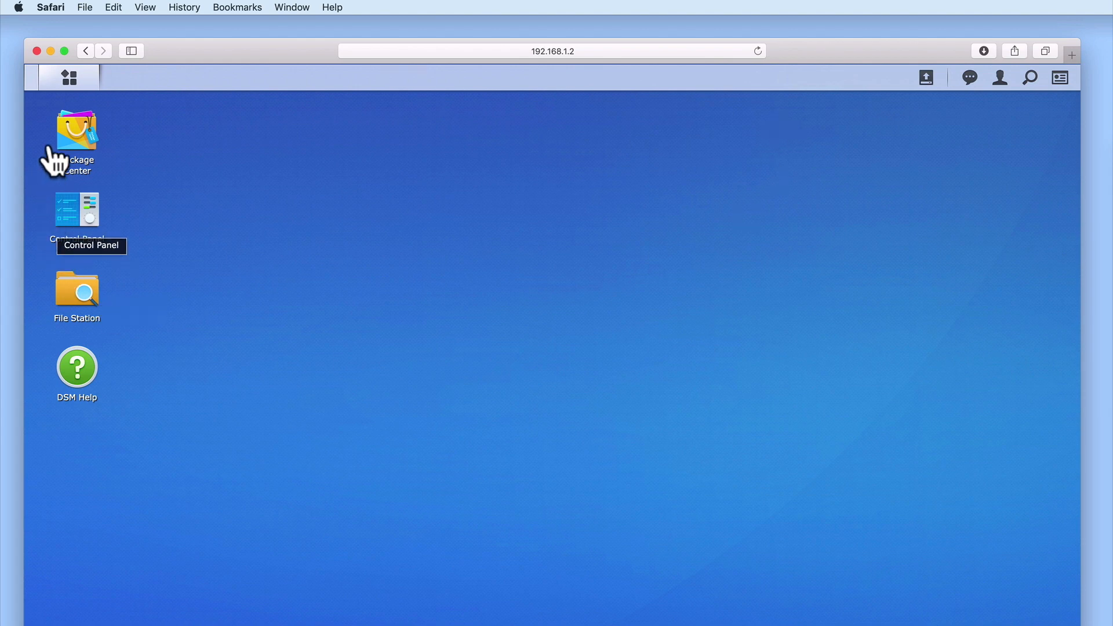
pyautogui.click(69, 77)
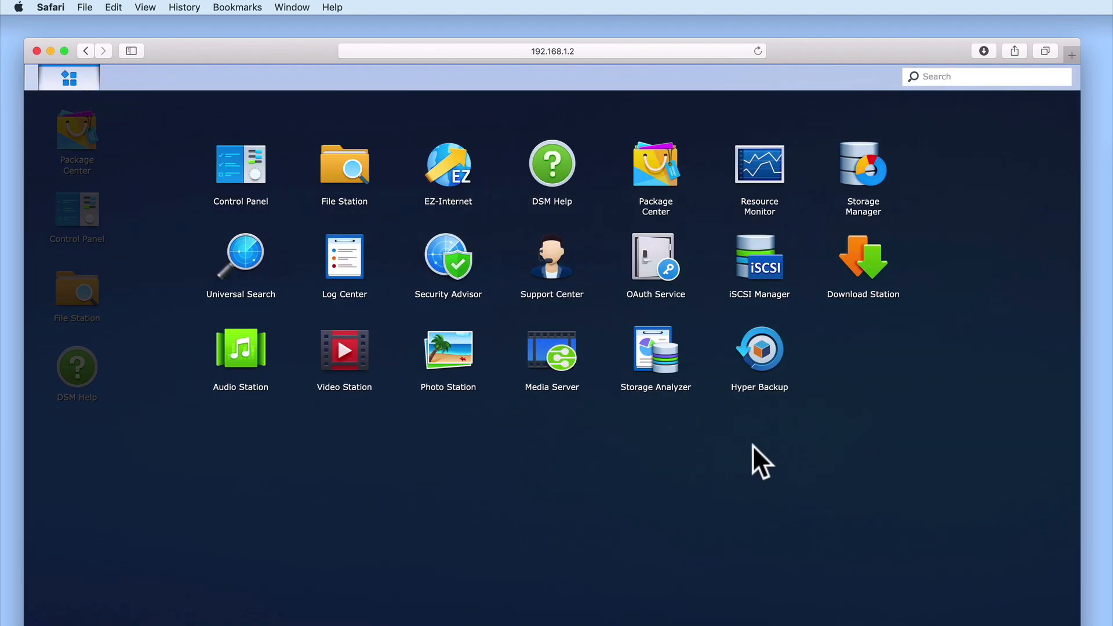
pyautogui.click(69, 76)
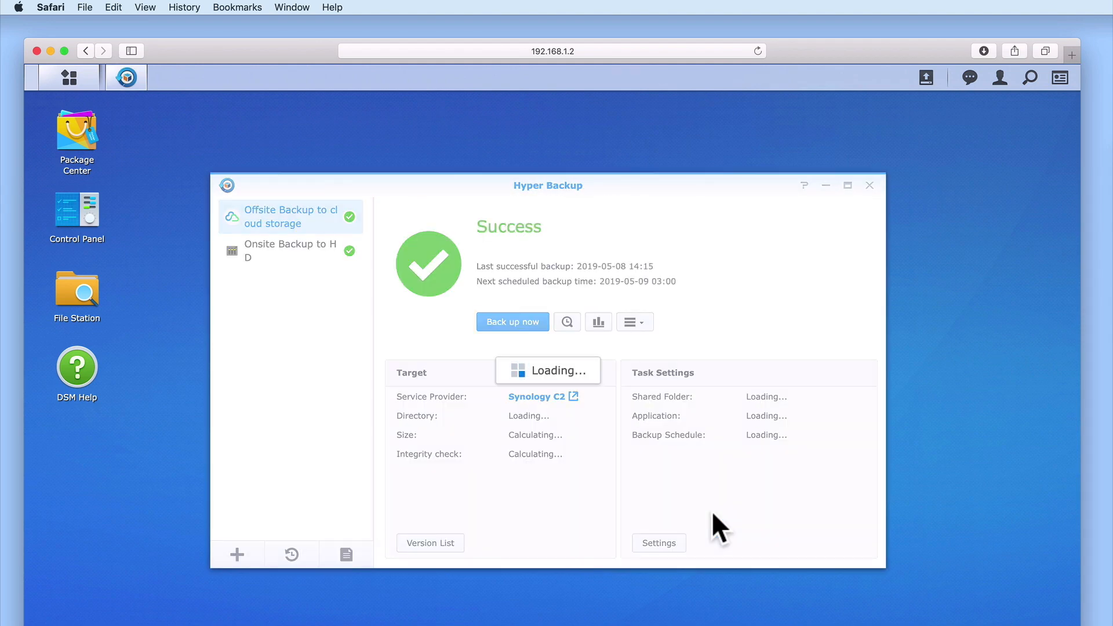
pyautogui.click(290, 250)
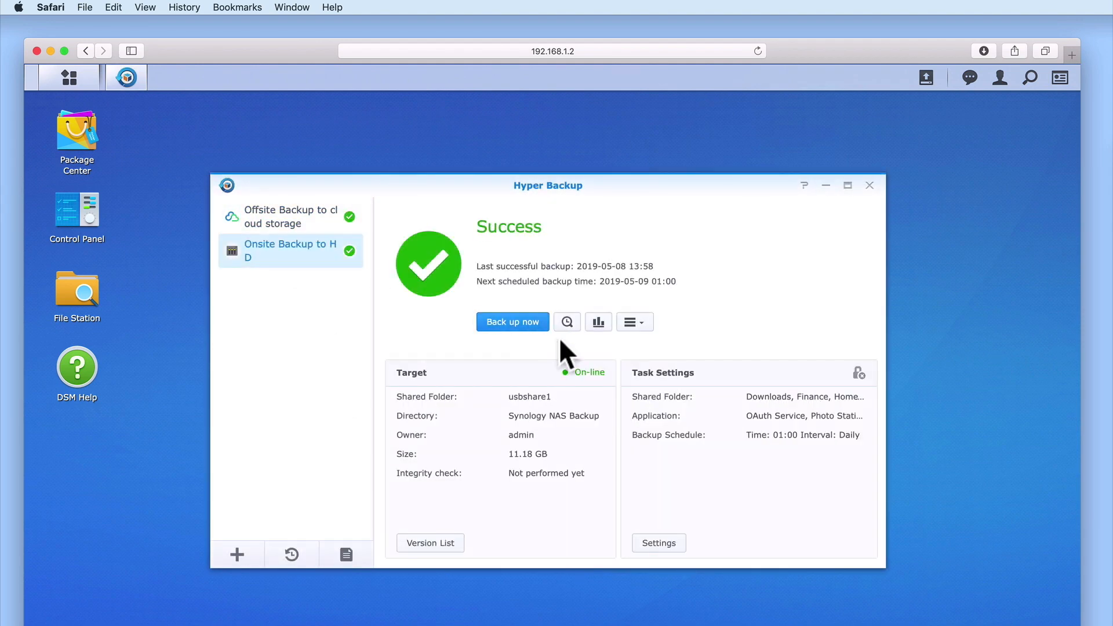
pyautogui.click(511, 321)
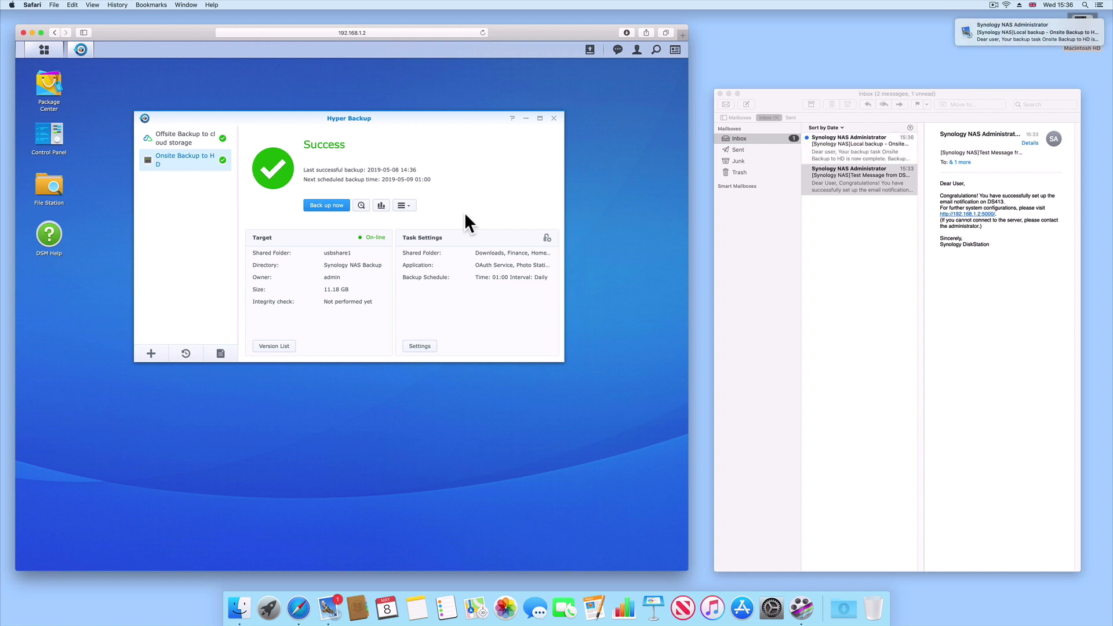
# Read the Onsite Backup to HD completion email to usbshare1, then close it
pyautogui.click(855, 147)
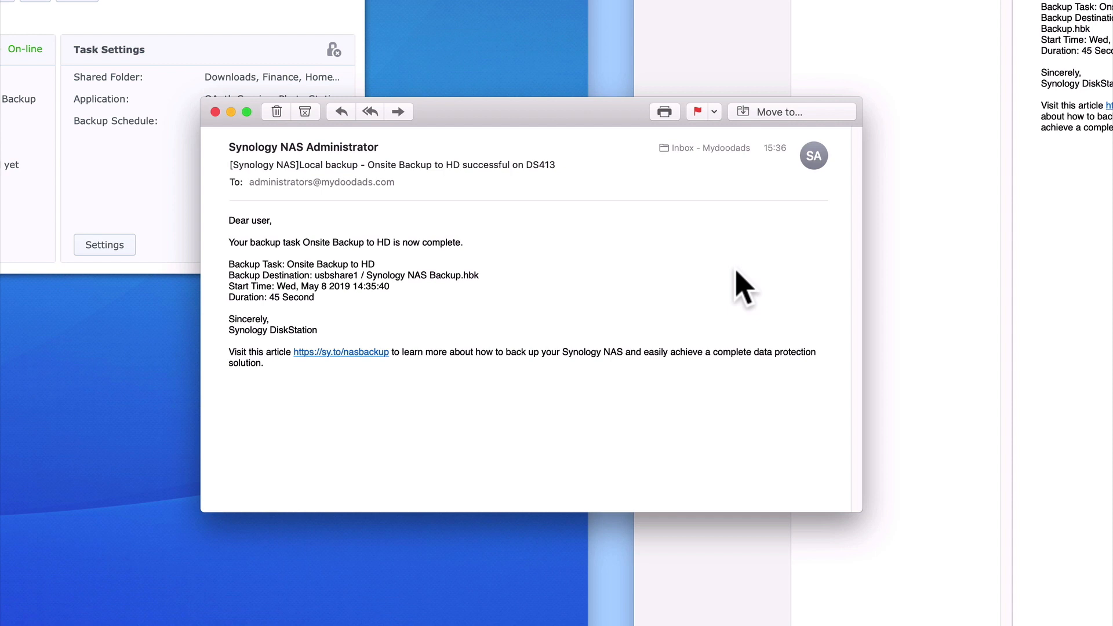
pyautogui.moveTo(576, 291)
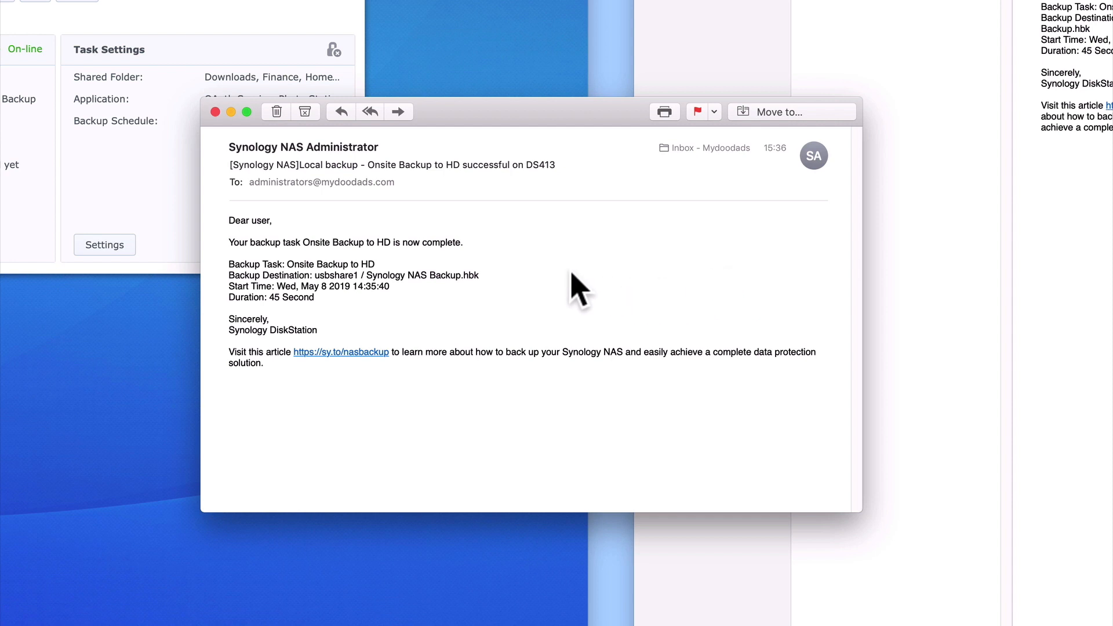
pyautogui.click(215, 112)
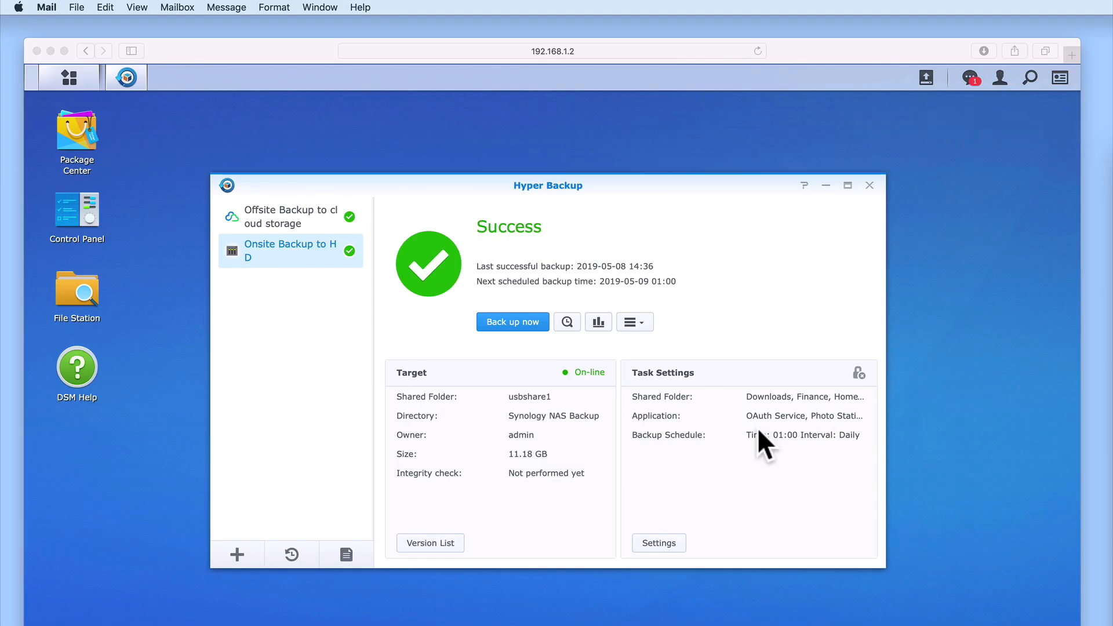
pyautogui.moveTo(969, 78)
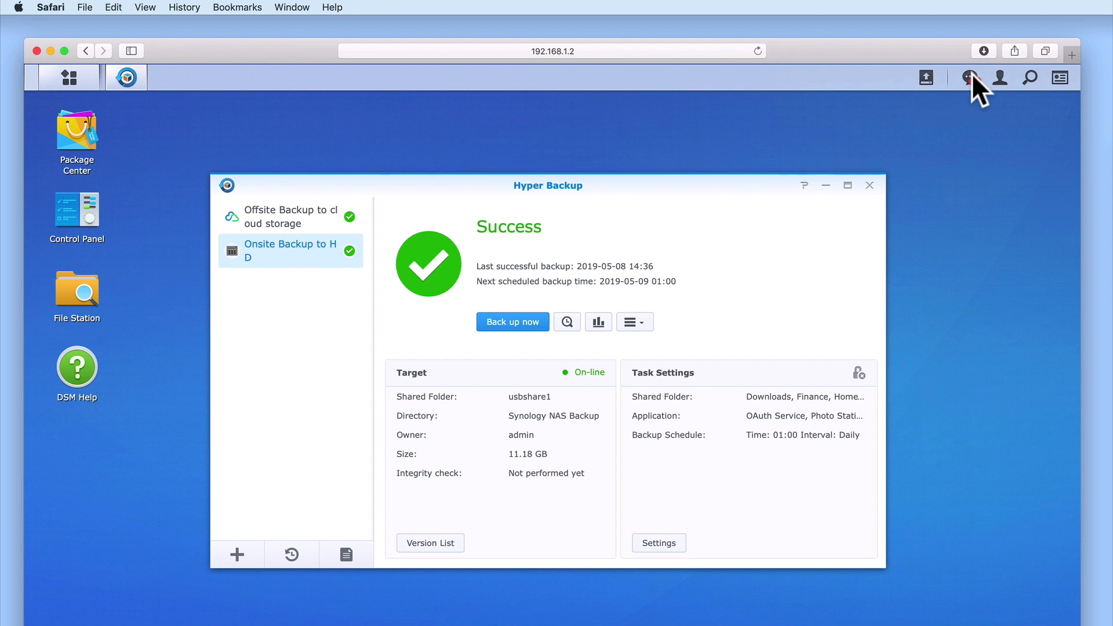
# Review the Hyper Backup local and cloud success alerts, then close Hyper Backup
pyautogui.click(968, 78)
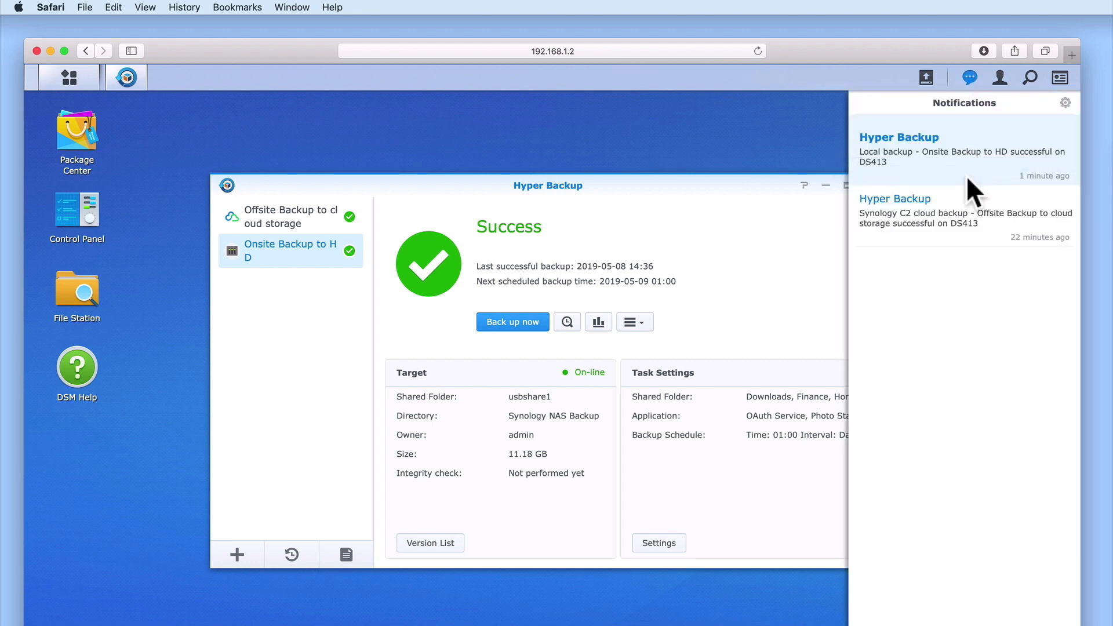
pyautogui.moveTo(833, 167)
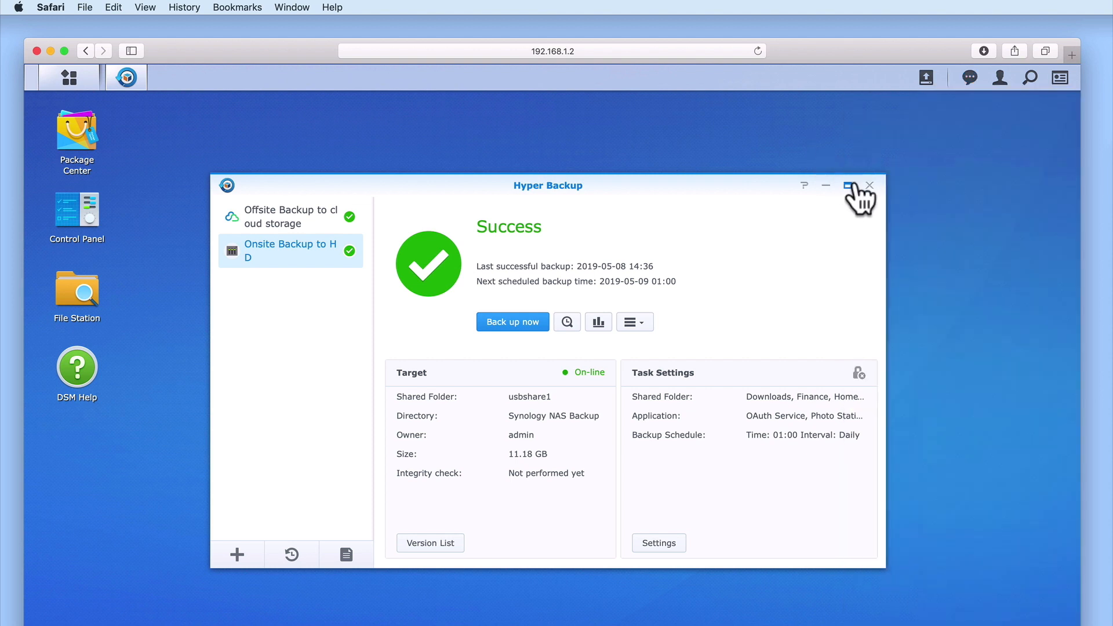
pyautogui.click(868, 185)
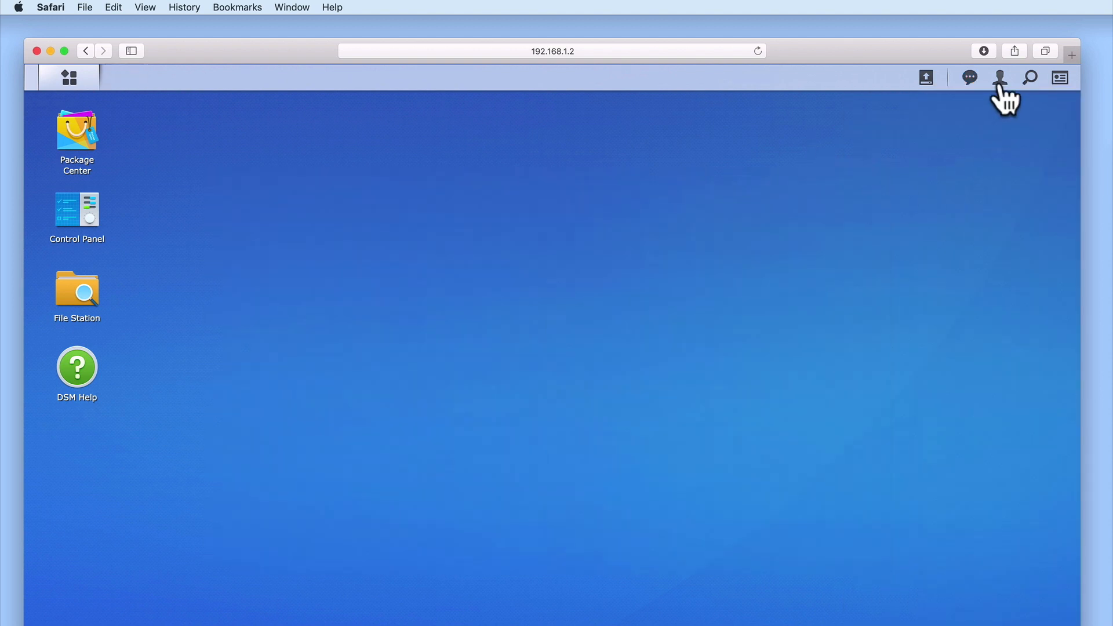
# Log out of the administrator DSM session and dismiss the Connection expired notice
pyautogui.click(999, 78)
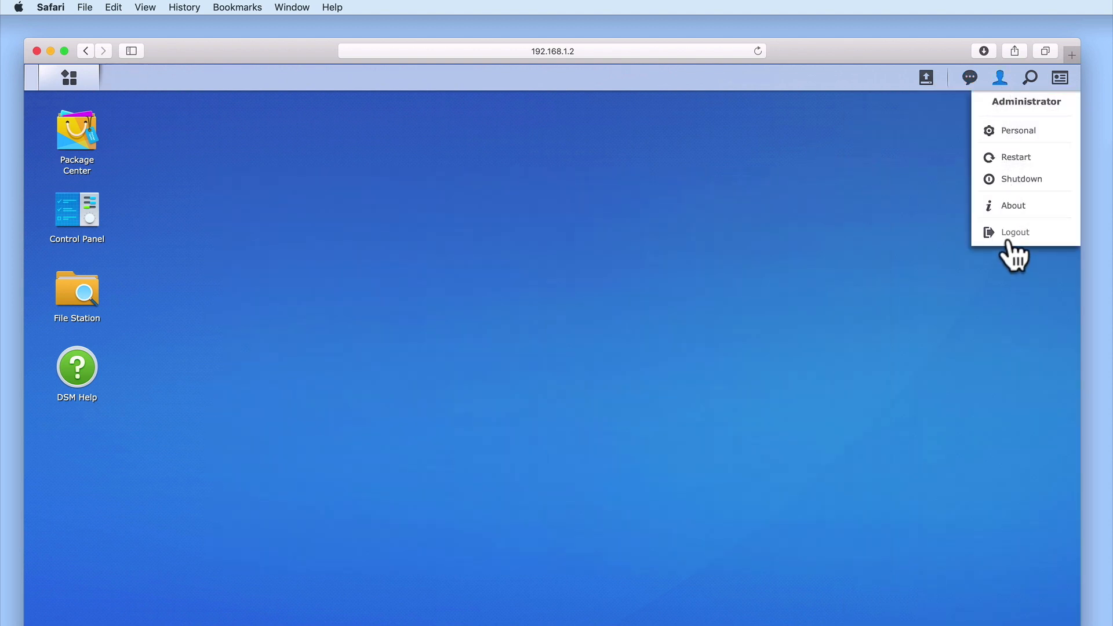
pyautogui.click(1016, 231)
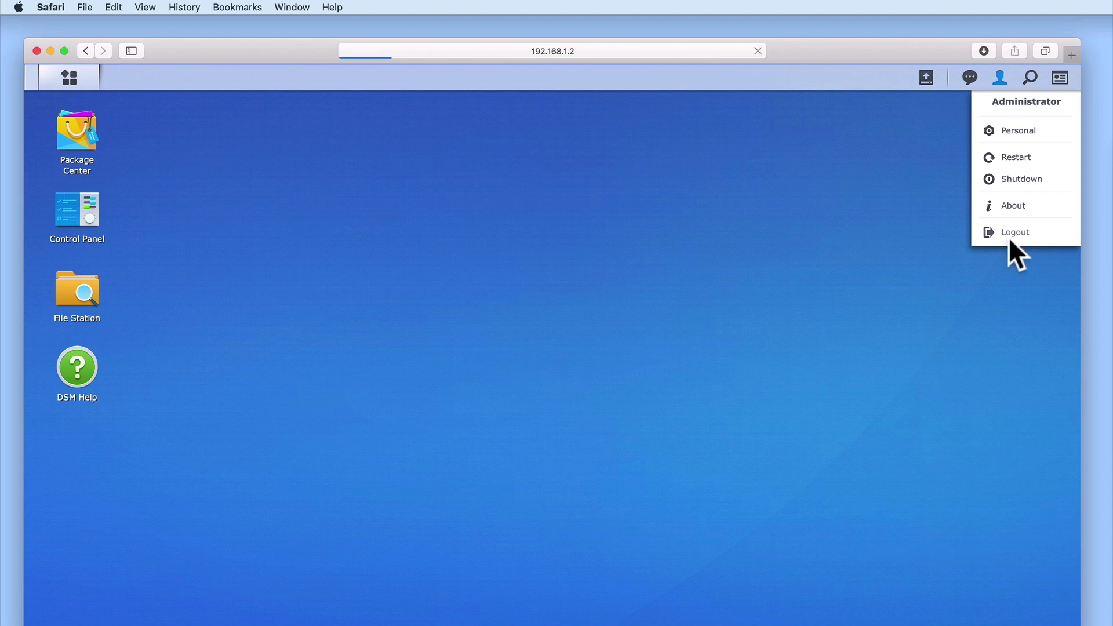
pyautogui.click(1016, 232)
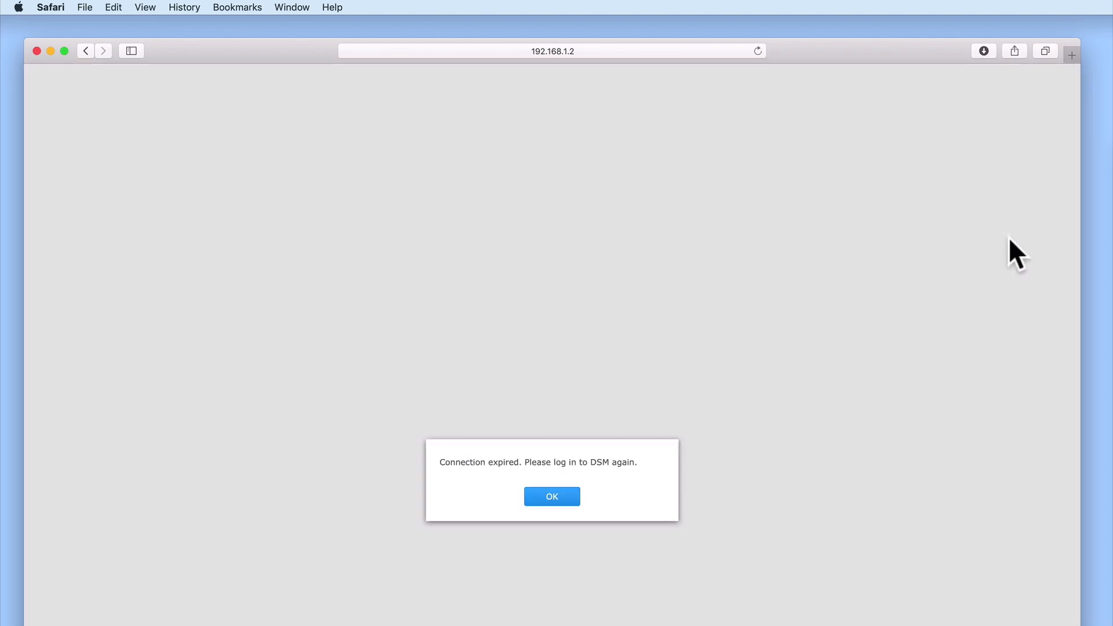
pyautogui.click(552, 497)
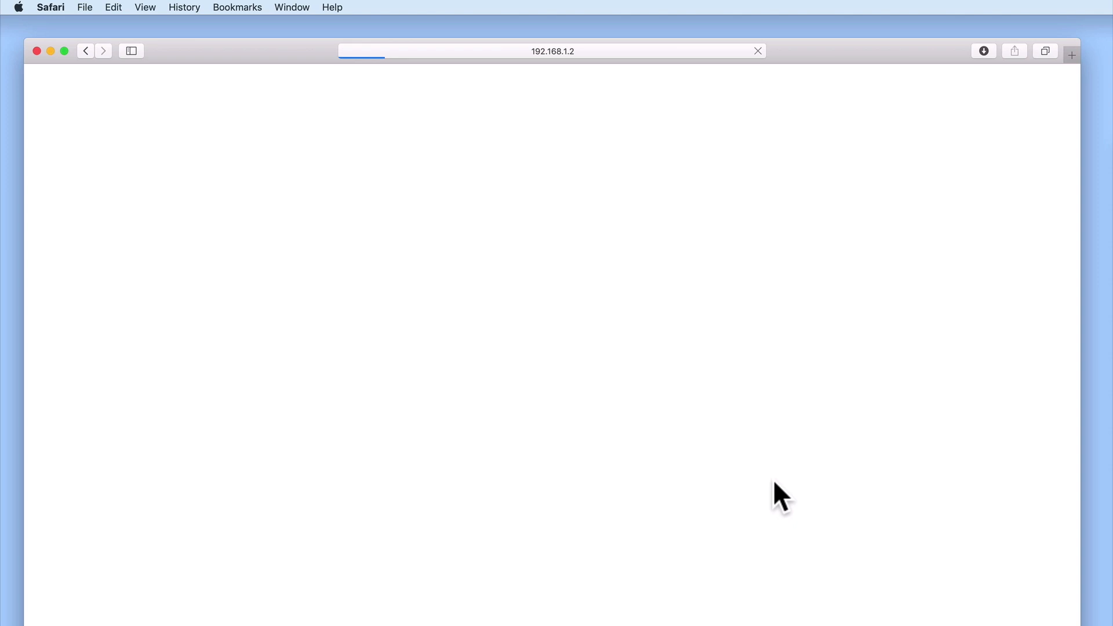